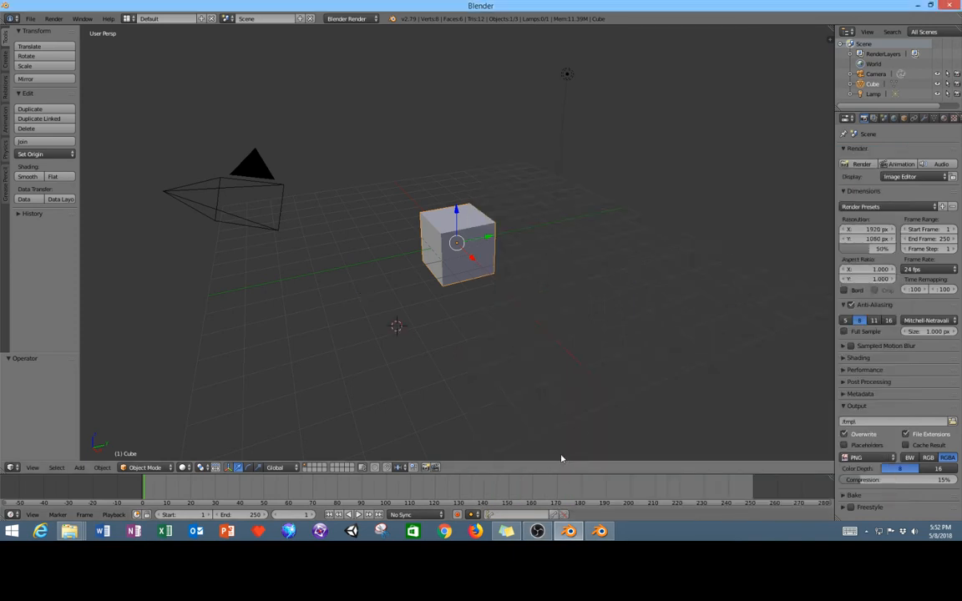
mouse_move(569, 454)
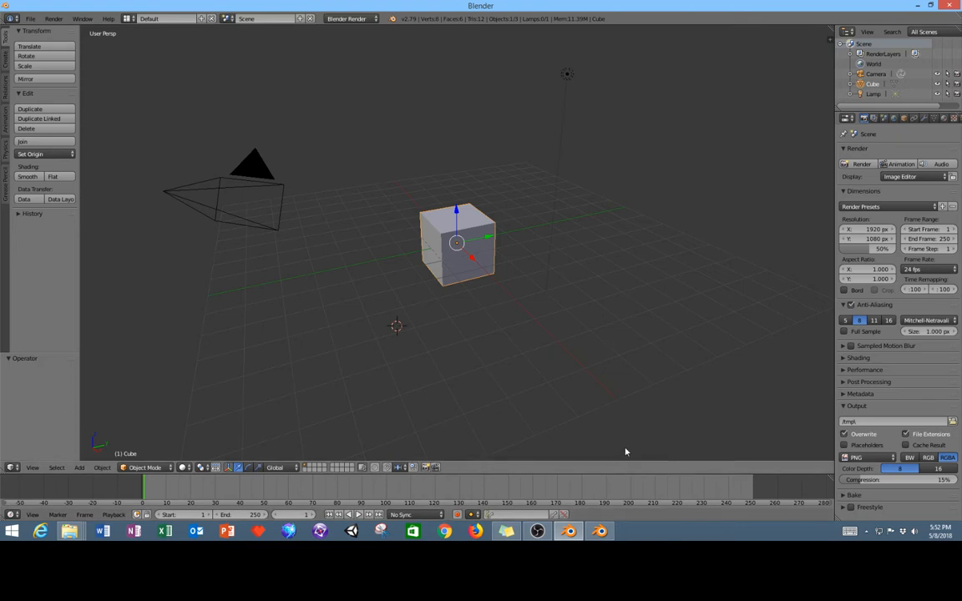
mouse_move(639, 444)
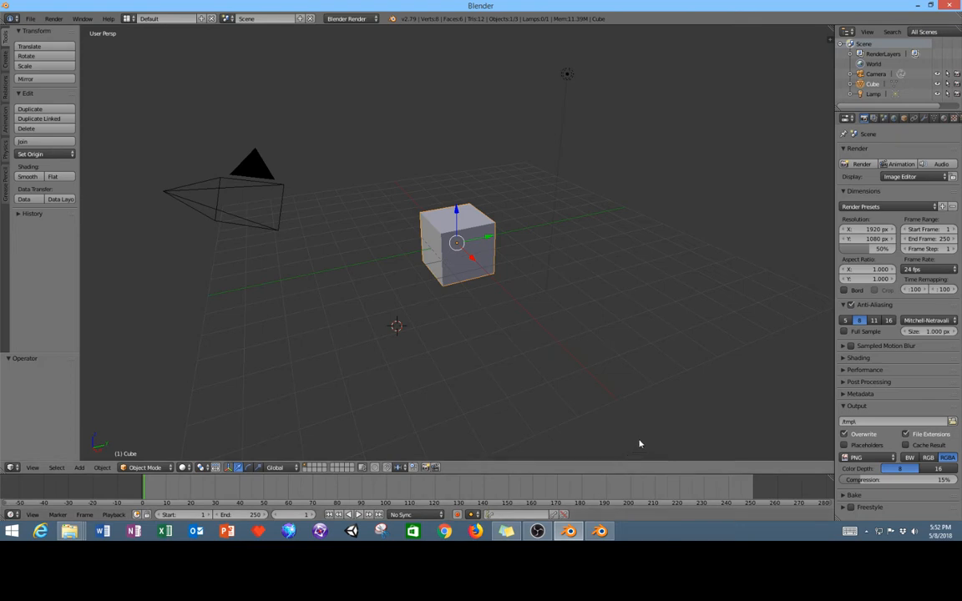
mouse_move(621, 433)
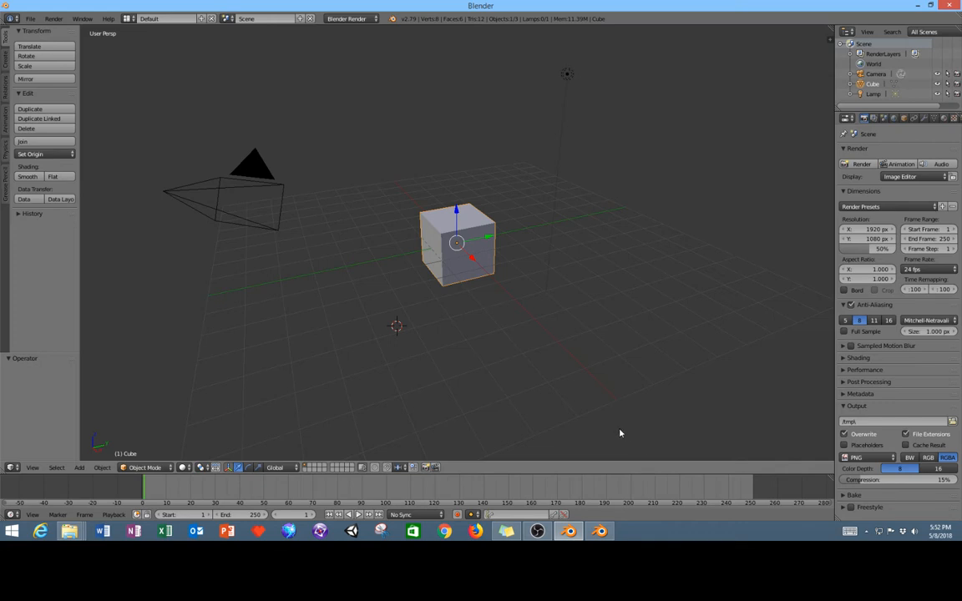
mouse_move(609, 424)
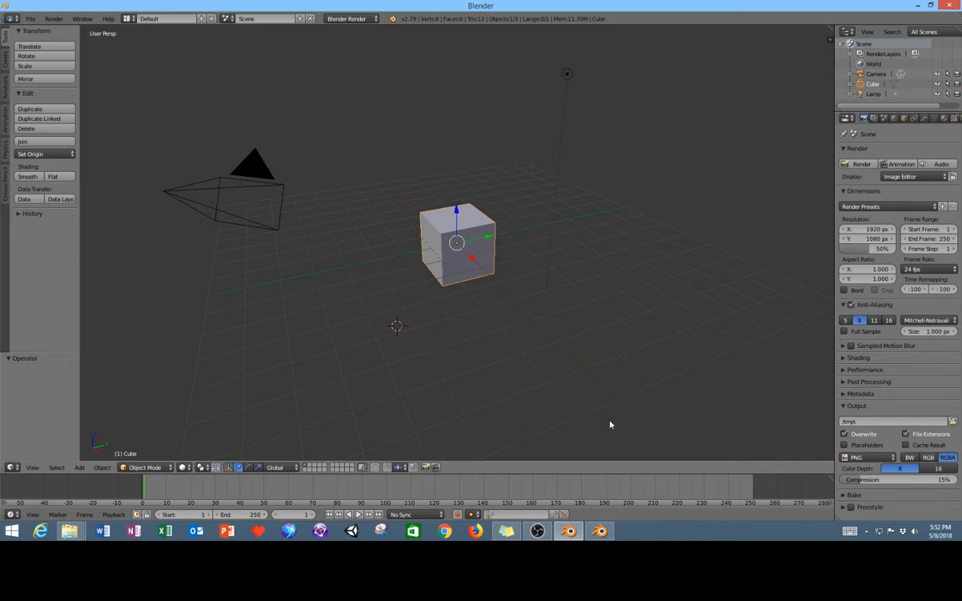
mouse_move(613, 419)
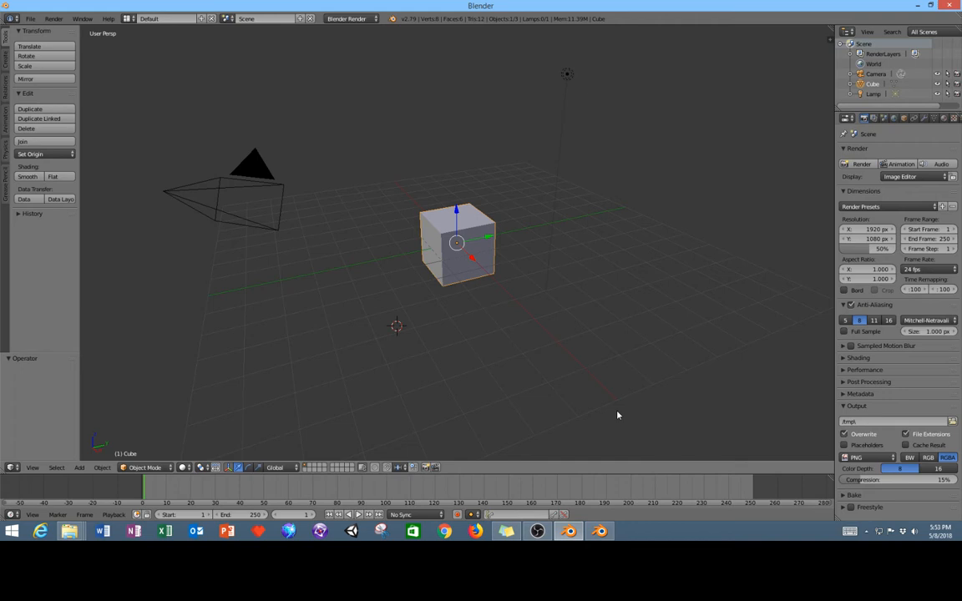
mouse_move(622, 396)
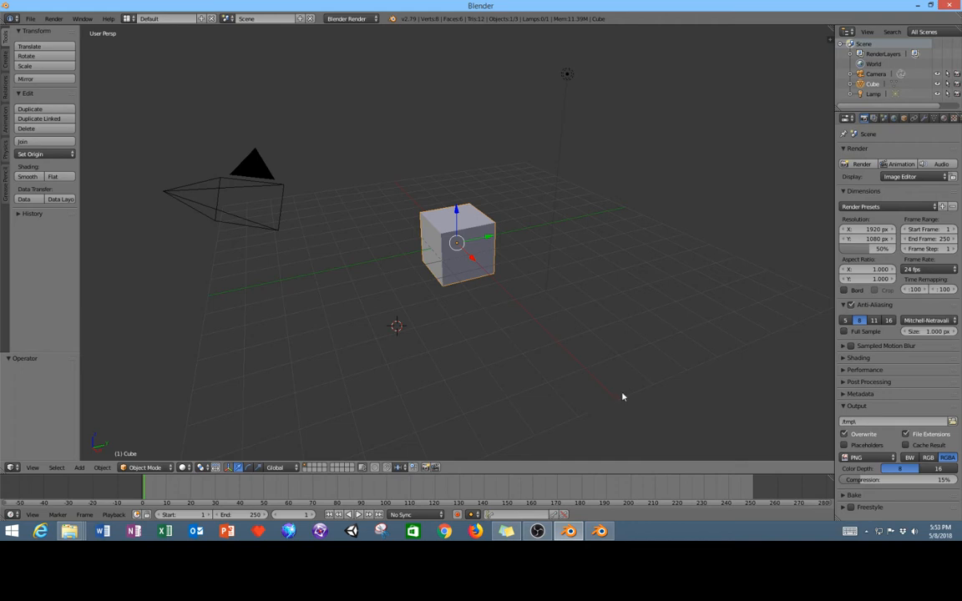
mouse_move(689, 395)
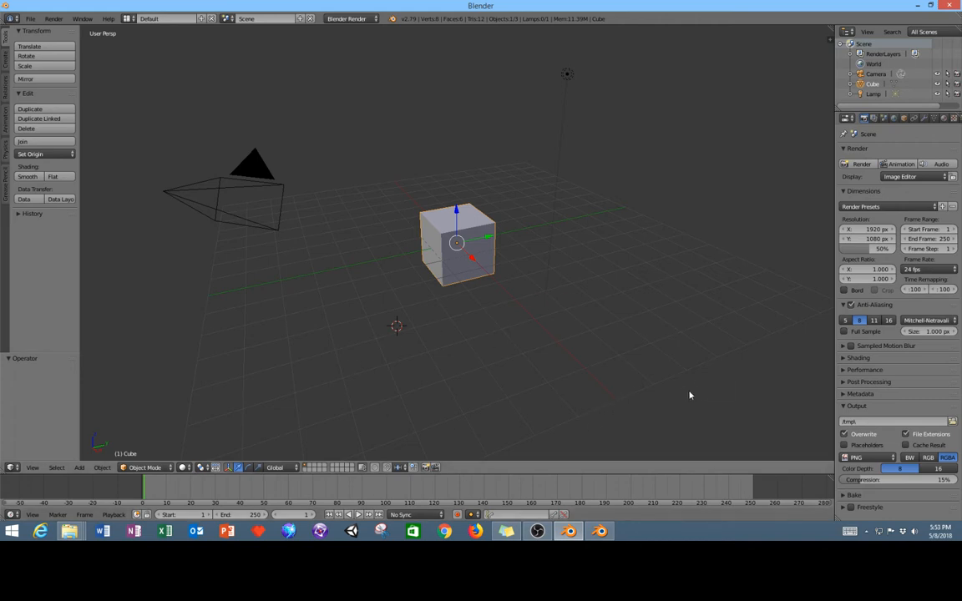
mouse_move(471, 418)
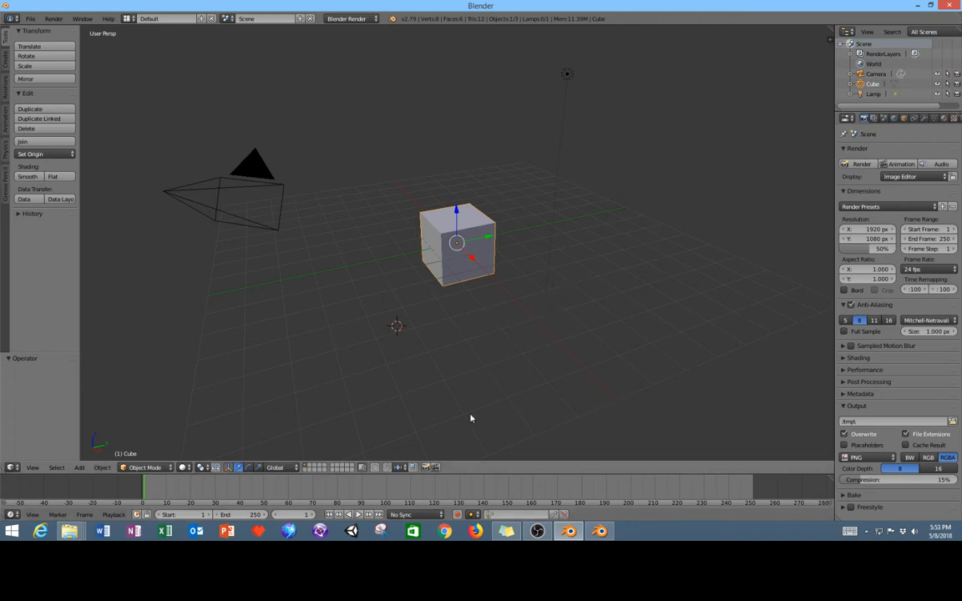
mouse_move(405, 415)
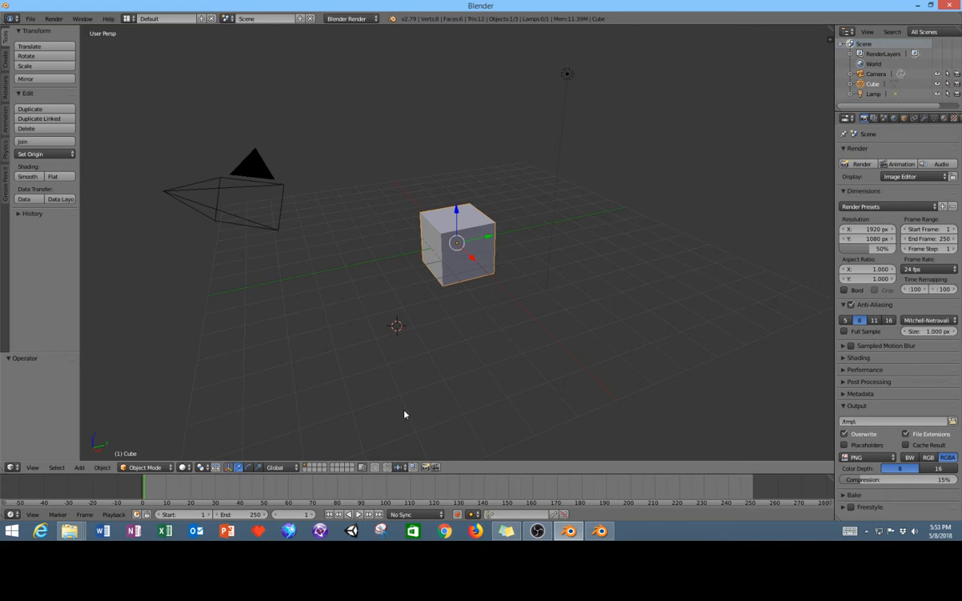
mouse_move(871, 187)
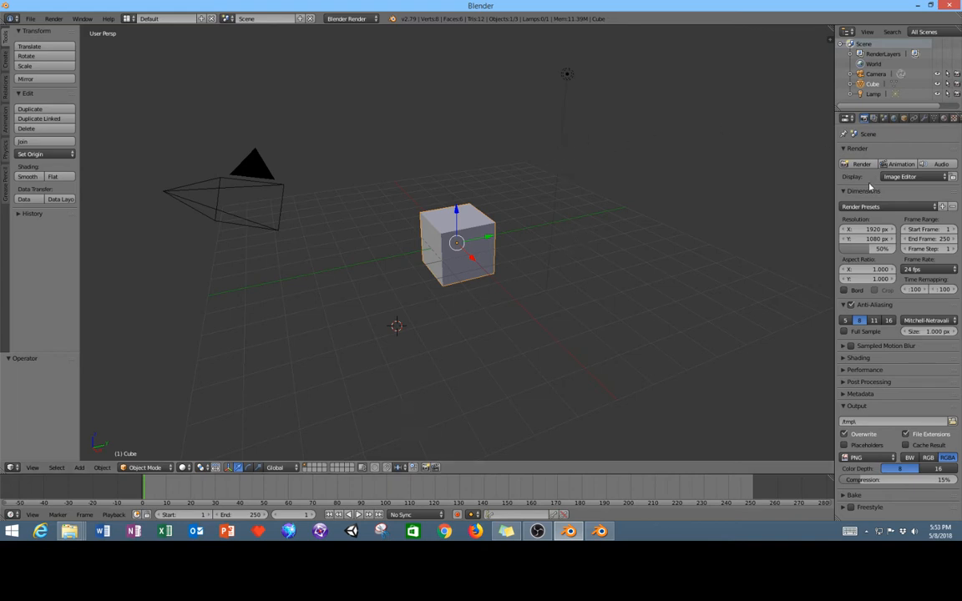
mouse_move(811, 109)
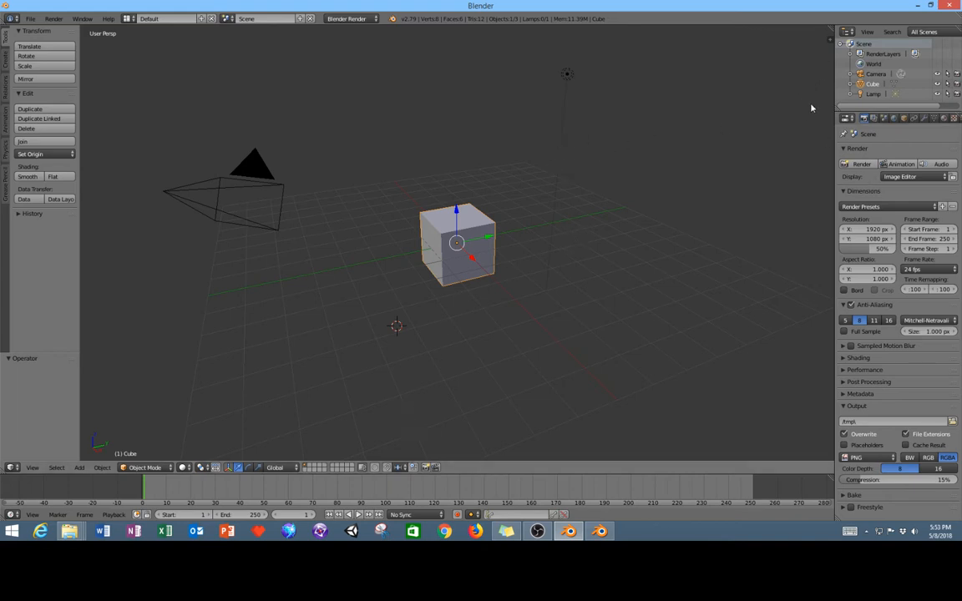
mouse_move(758, 123)
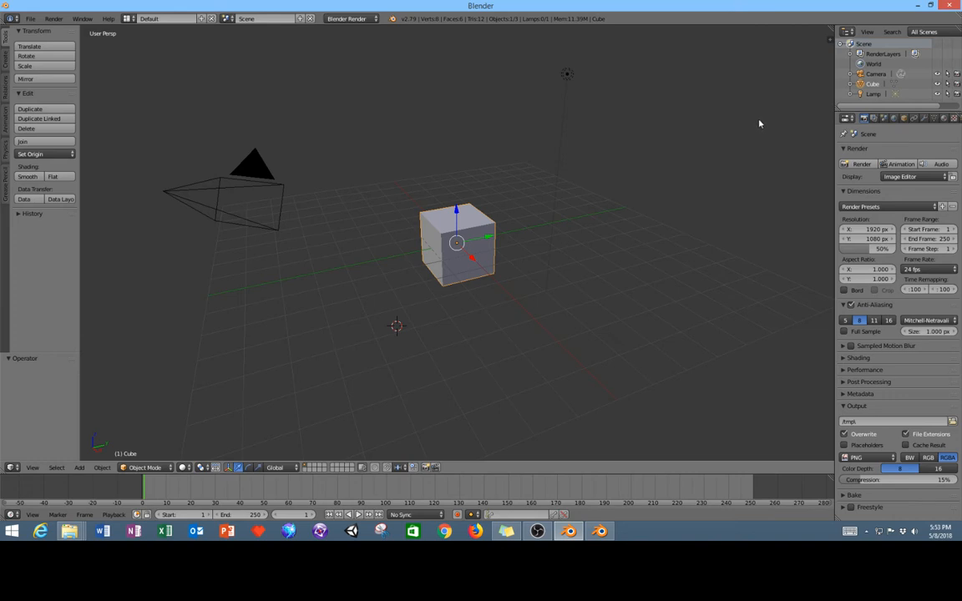
mouse_move(783, 89)
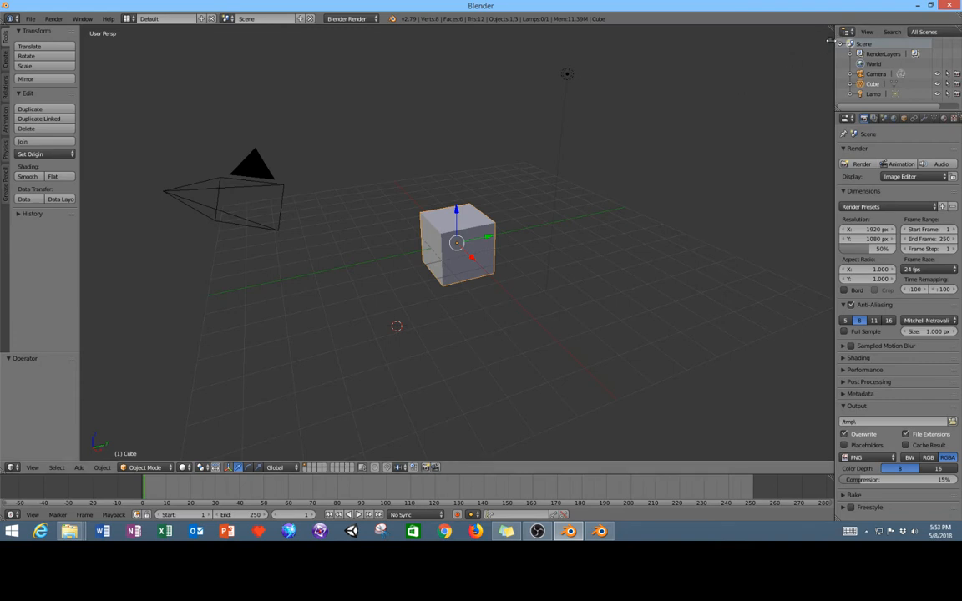
Show the sidebar, enable Matcap shading and pick the blue matcap.
key("n")
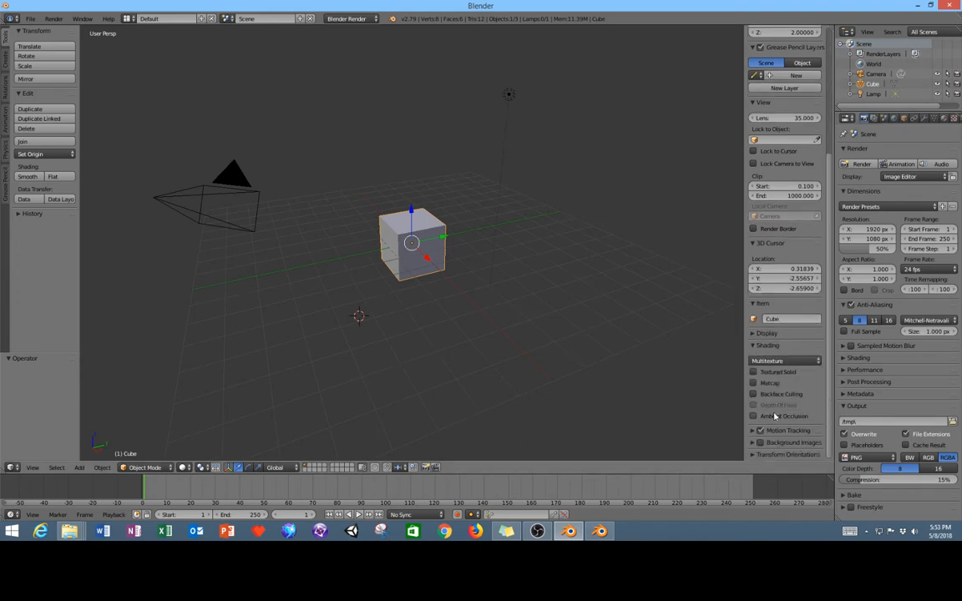
left_click(753, 383)
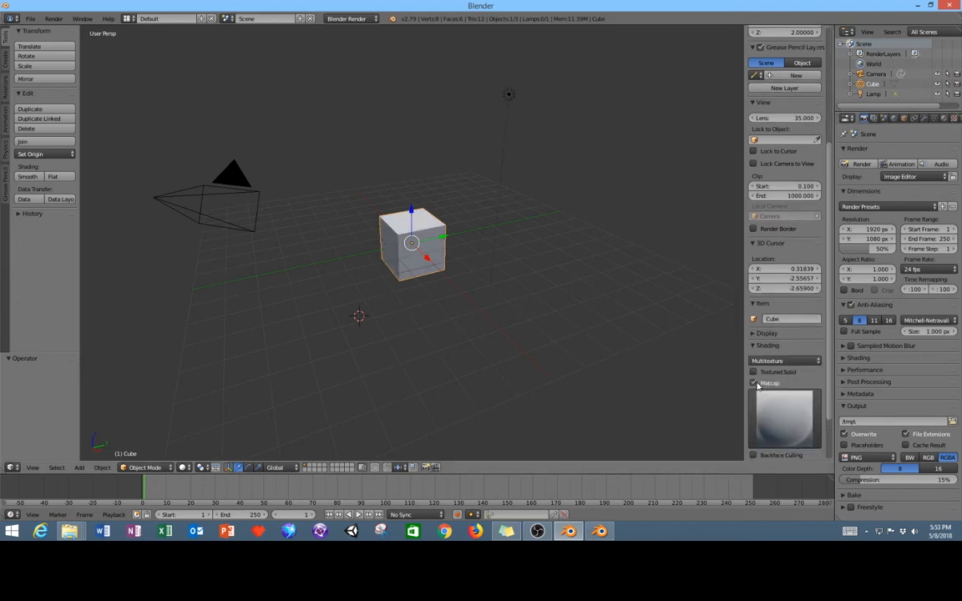
left_click(783, 418)
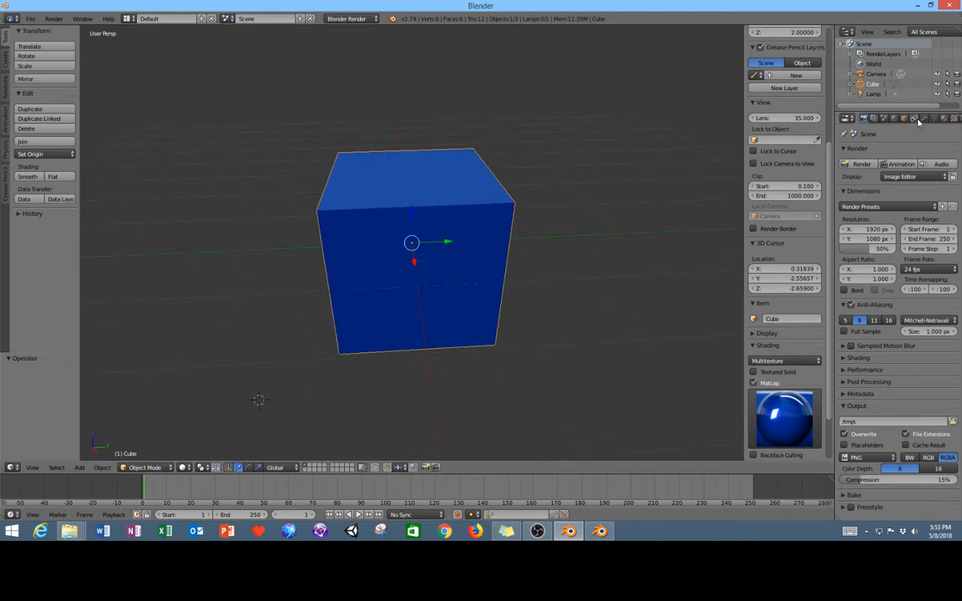
Apply a Subdivision Surface modifier to the cube, then switch to the other Blender window.
left_click(877, 152)
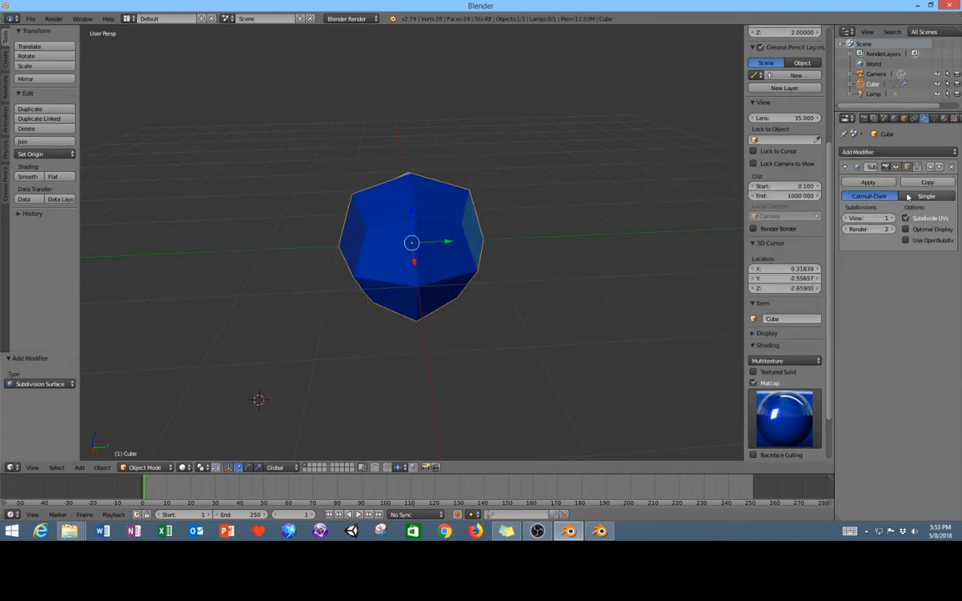
left_click(867, 218)
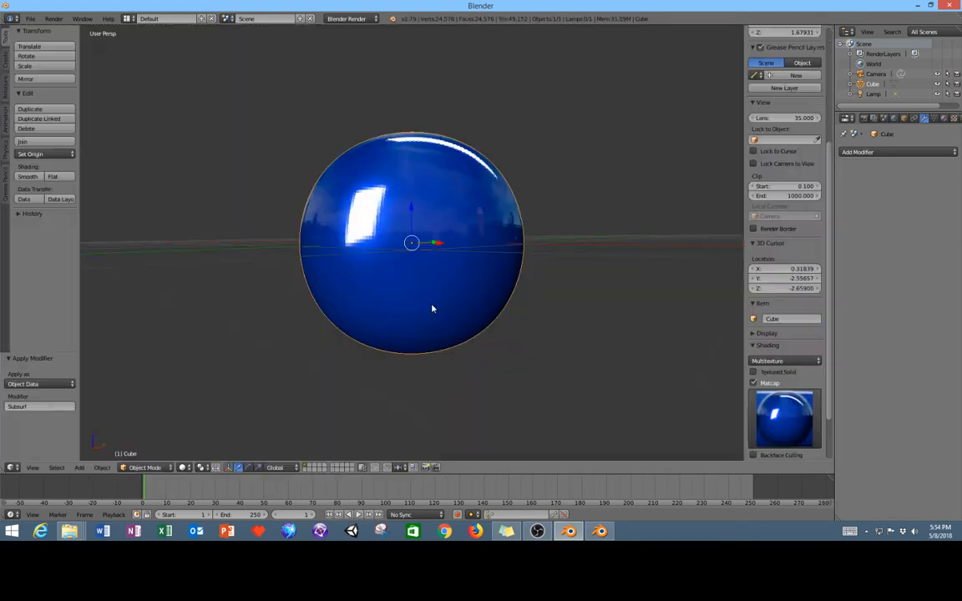
scroll("down", 3)
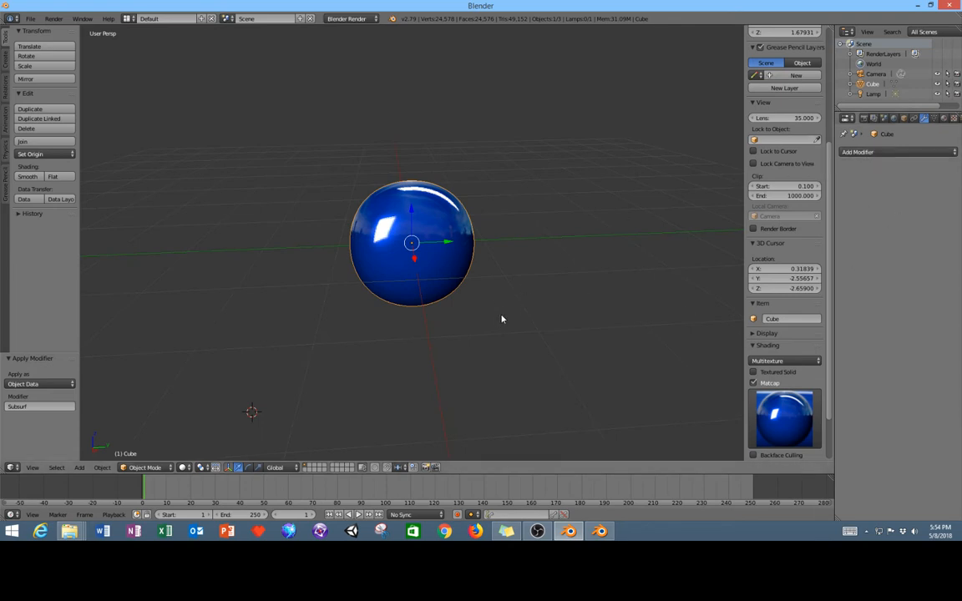
mouse_move(553, 318)
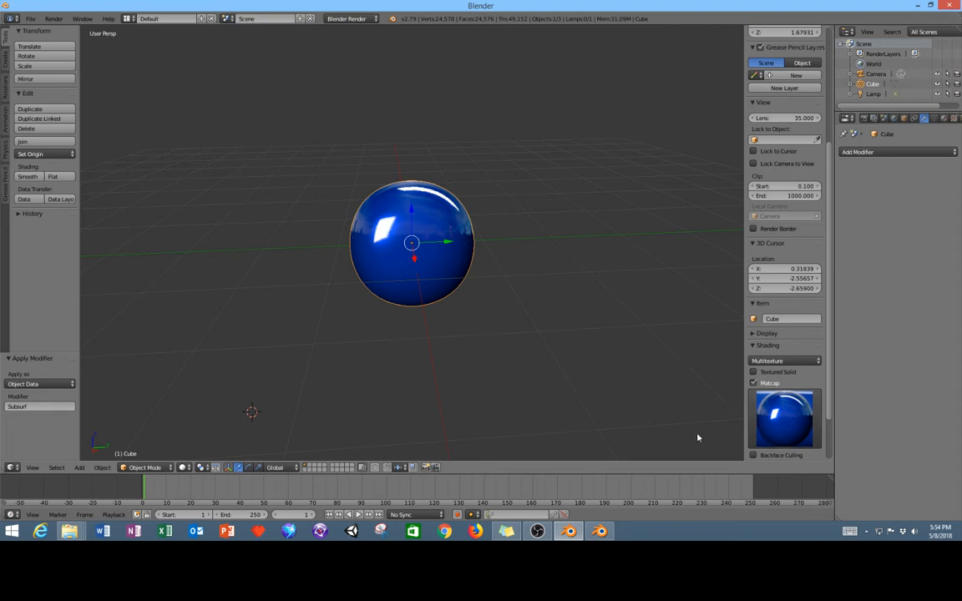
left_click(783, 417)
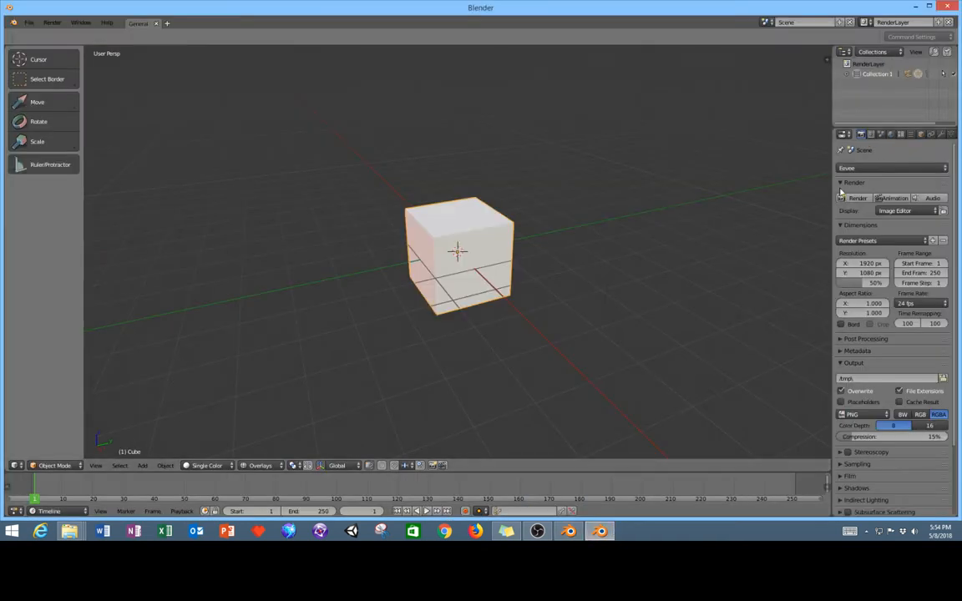
Change the newer window's render engine from Eevee to Clay.
left_click(892, 168)
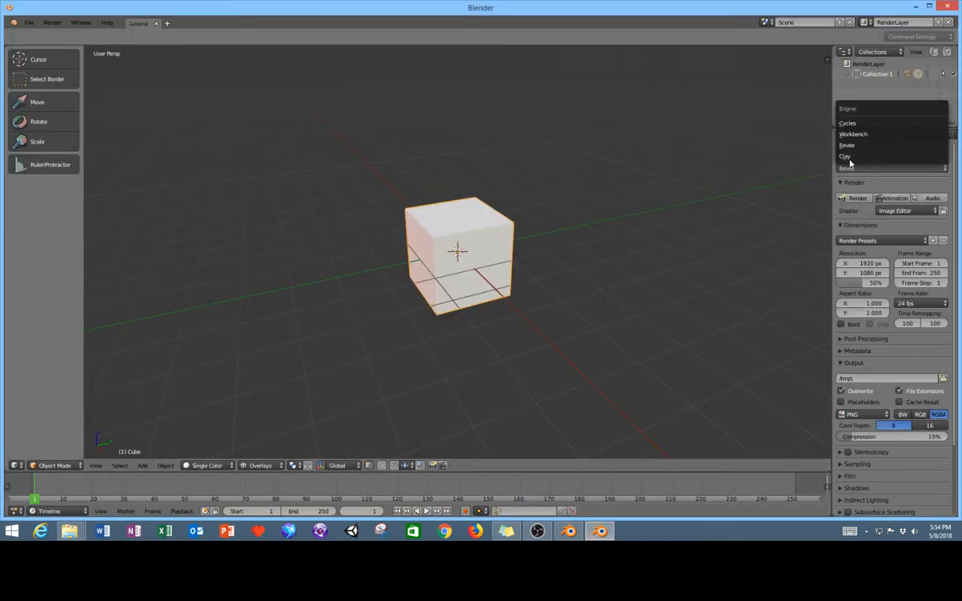
left_click(845, 156)
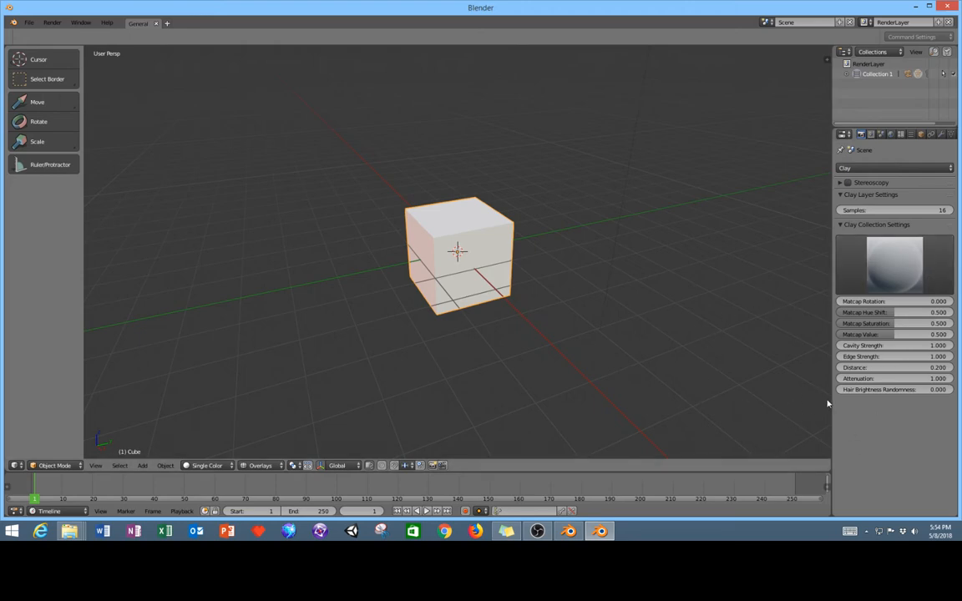
mouse_move(665, 414)
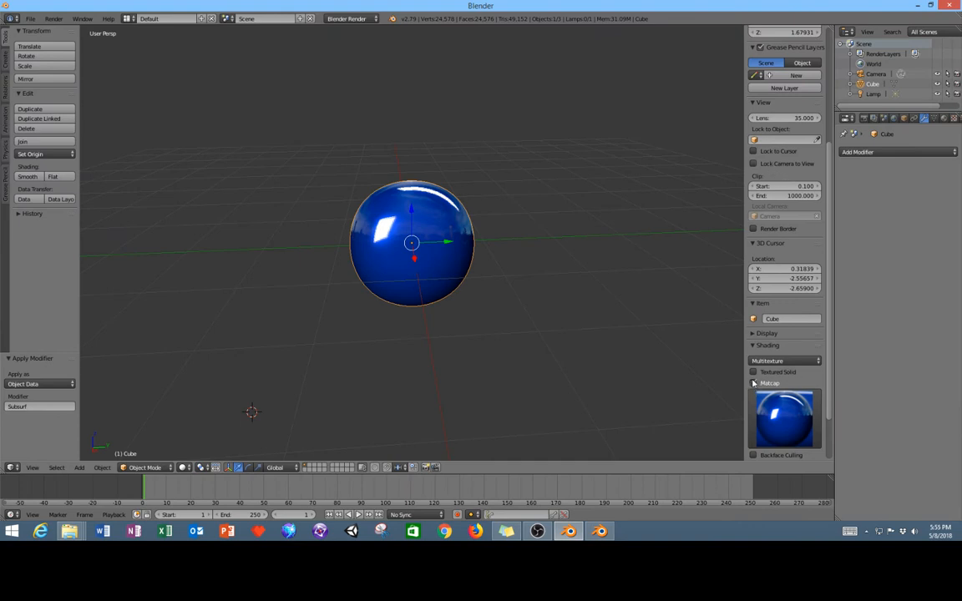
Turn off the sphere's matcap, set Cycles Render, and browse the render engine list.
left_click(350, 19)
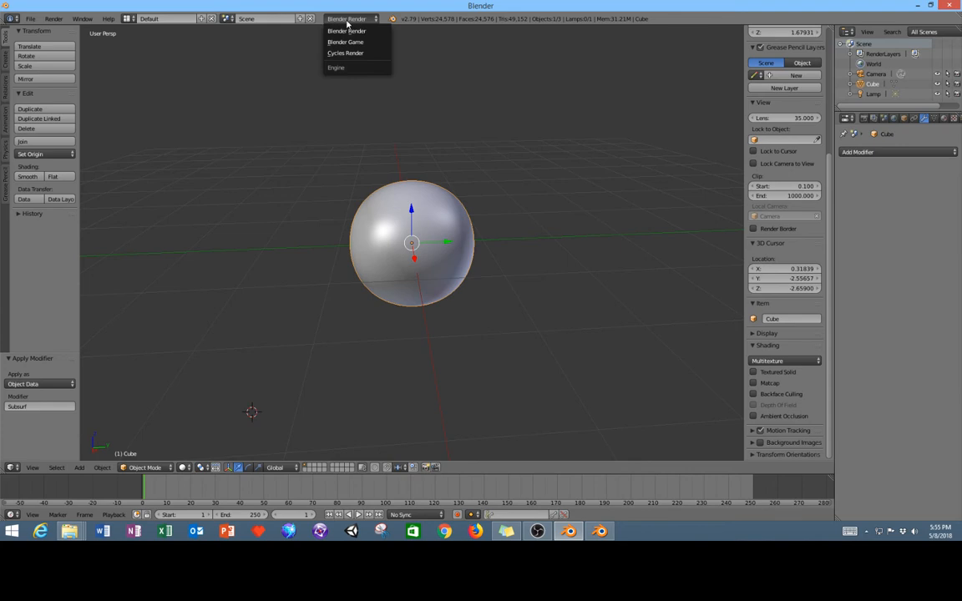
left_click(345, 30)
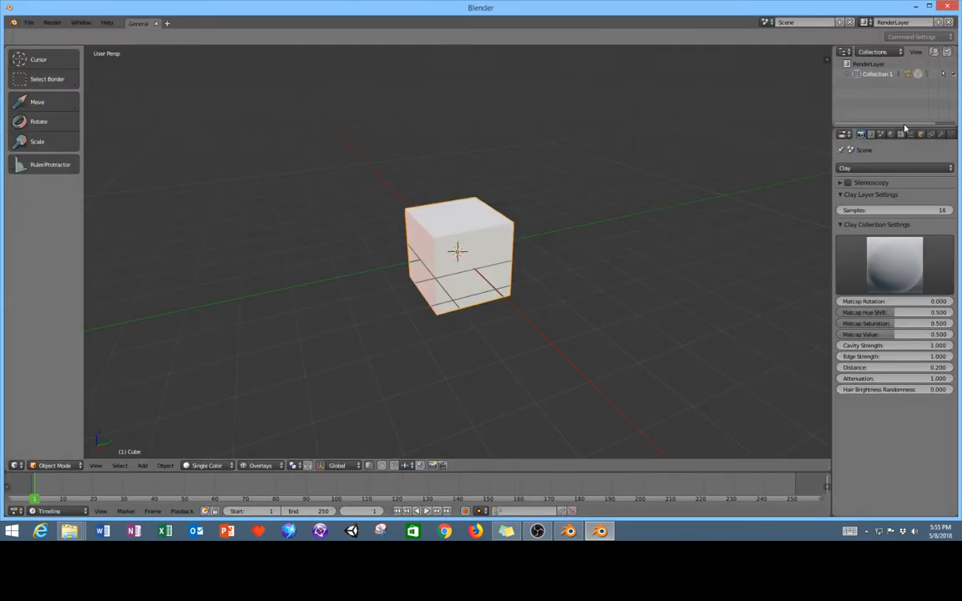
left_click(893, 168)
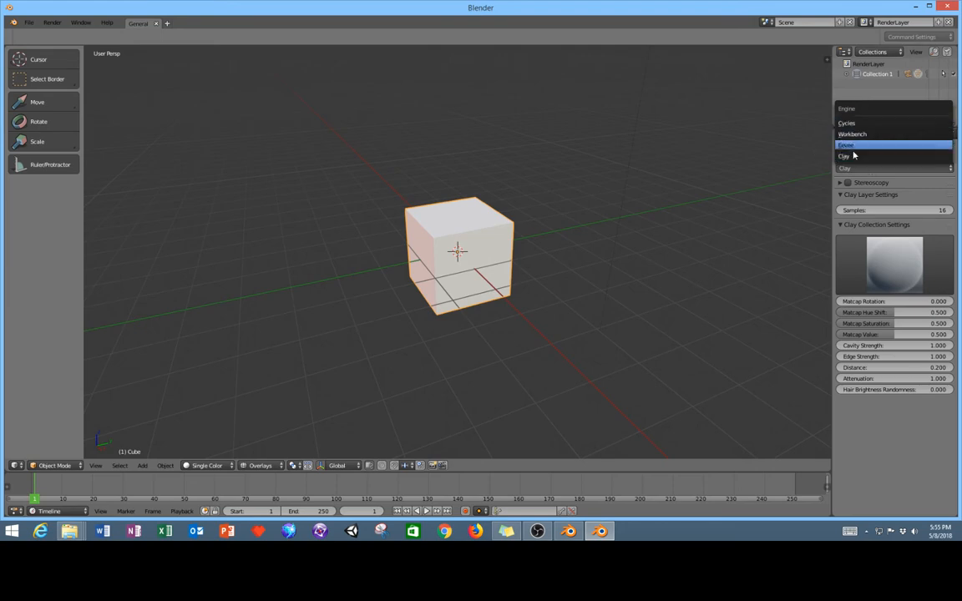
left_click(845, 156)
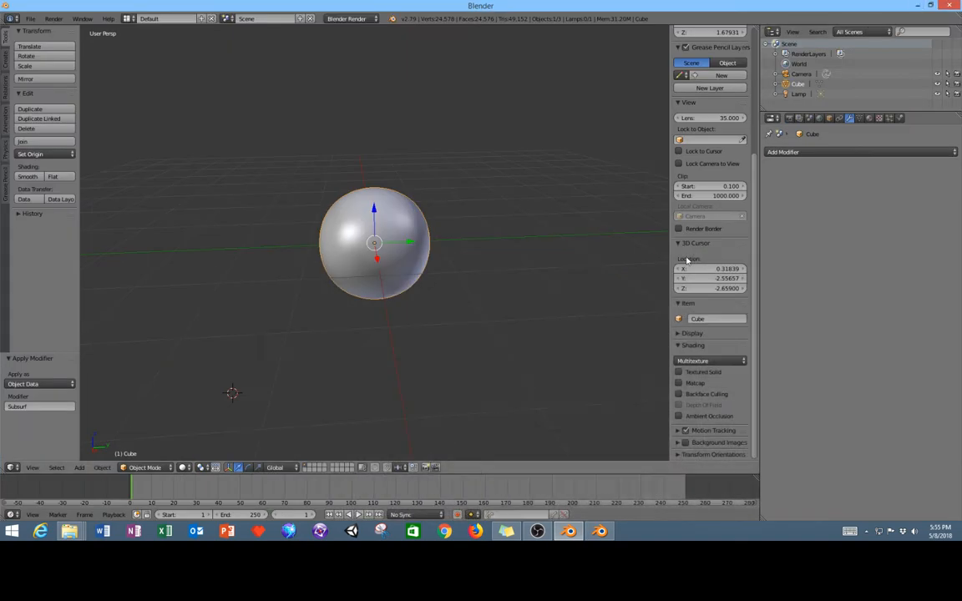
mouse_move(442, 219)
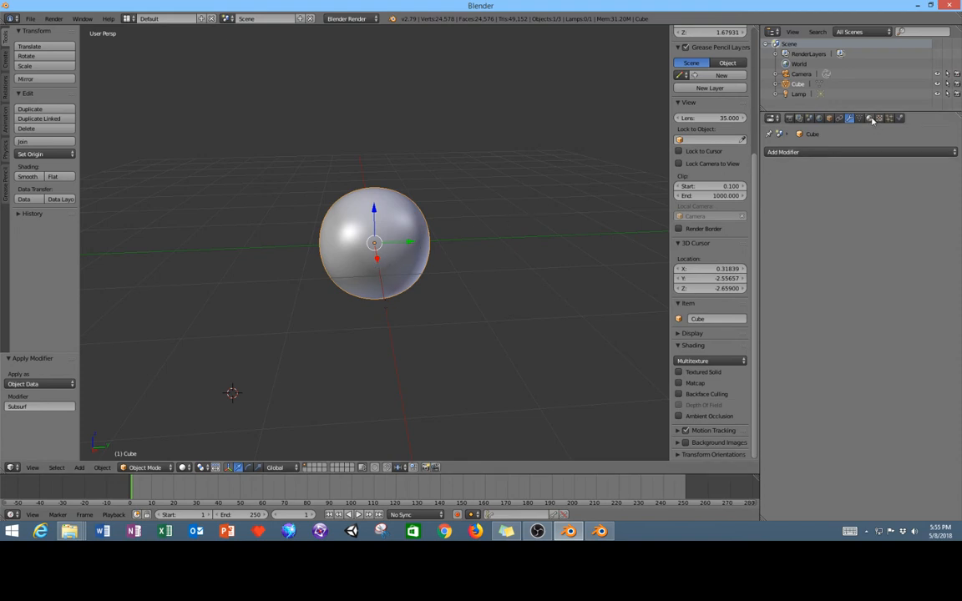
Enable Shadeless under Shading in the sphere's Material tab.
left_click(870, 118)
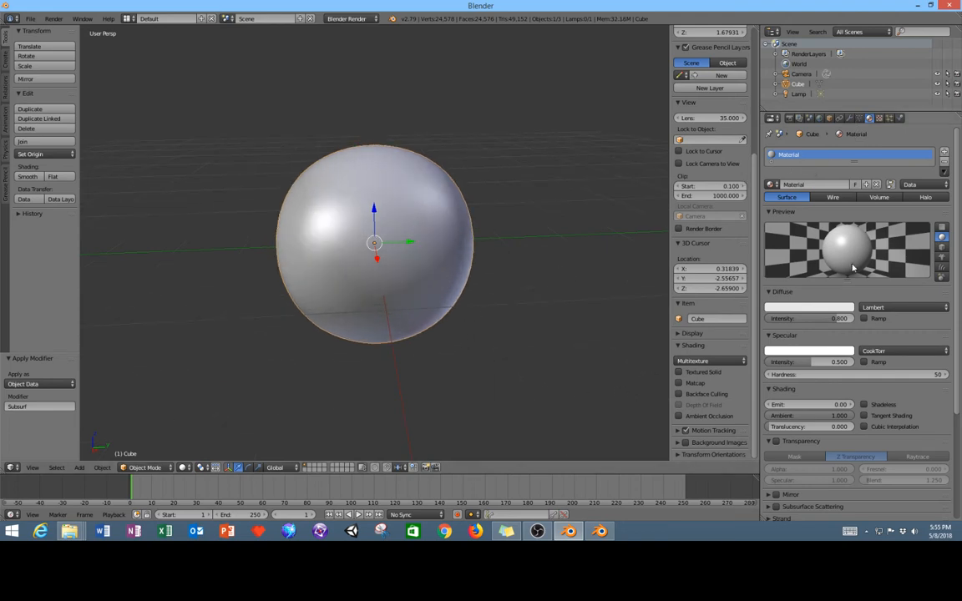
left_click(864, 405)
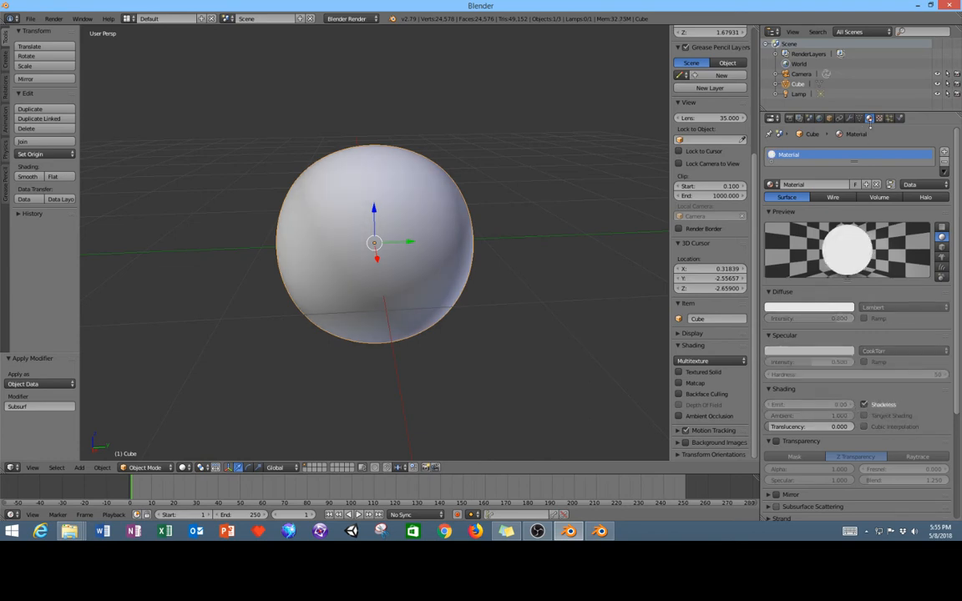
mouse_move(874, 404)
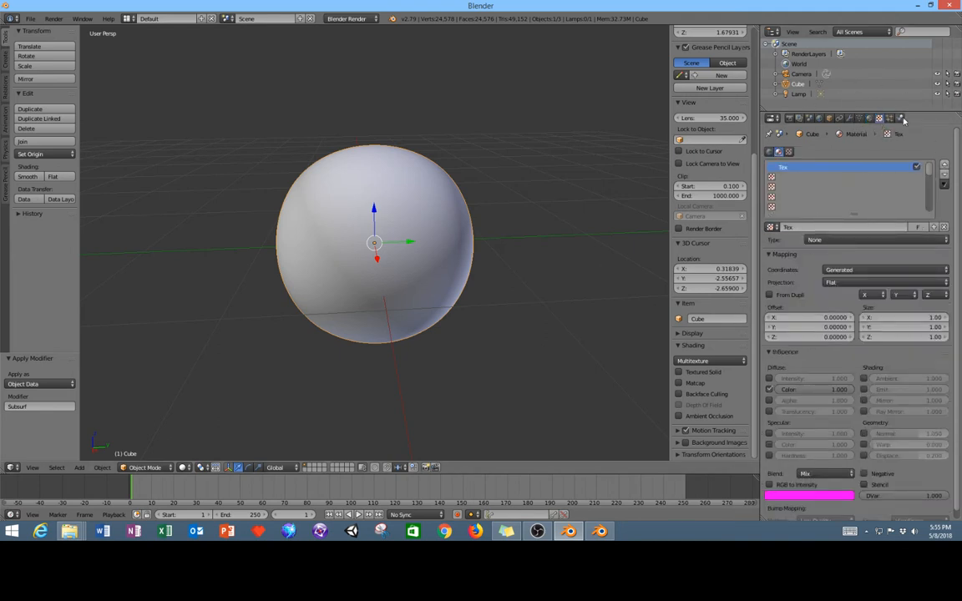
mouse_move(901, 117)
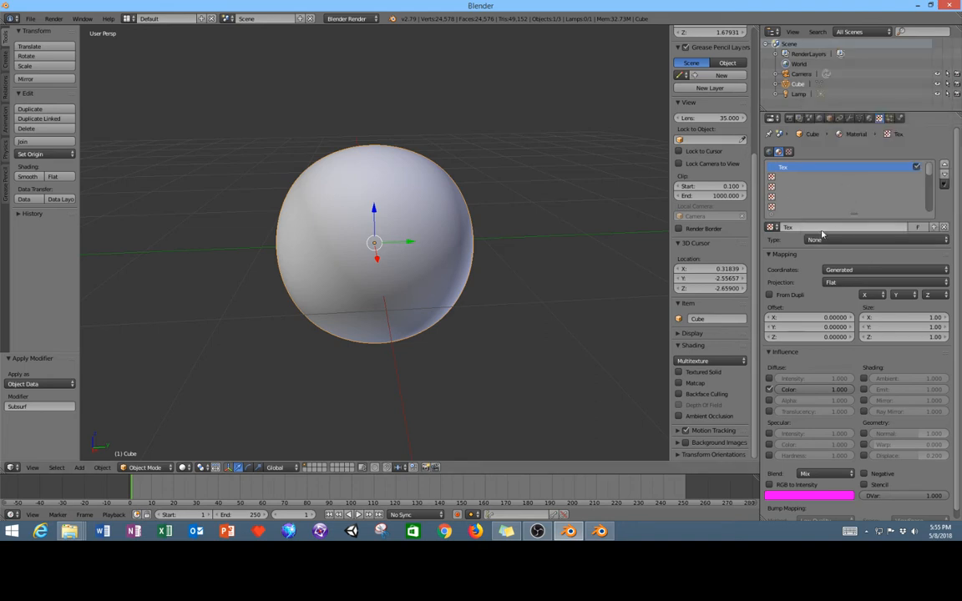
Set the texture type to Image or Movie and browse my_matcaps as thumbnails.
left_click(873, 240)
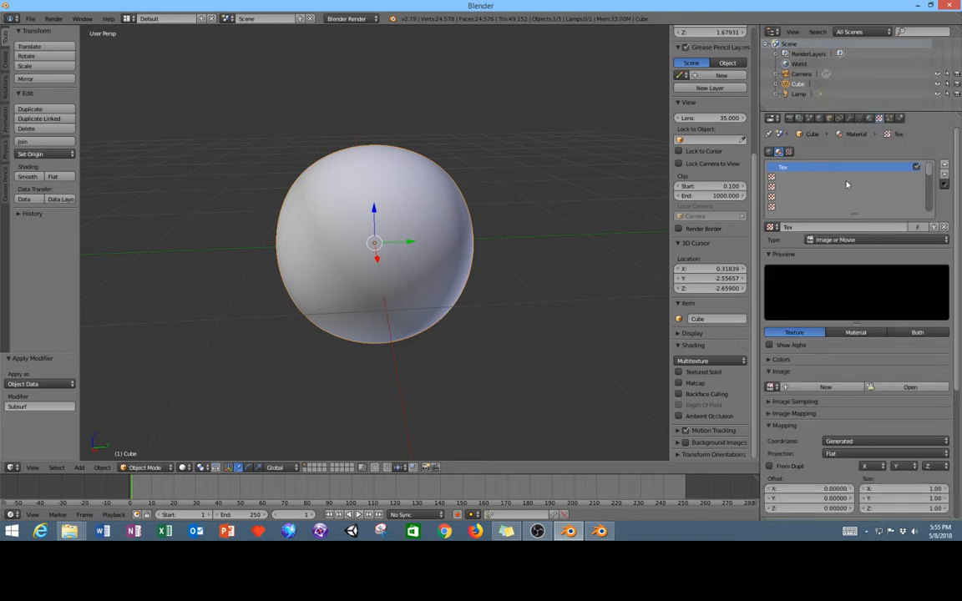
left_click(909, 387)
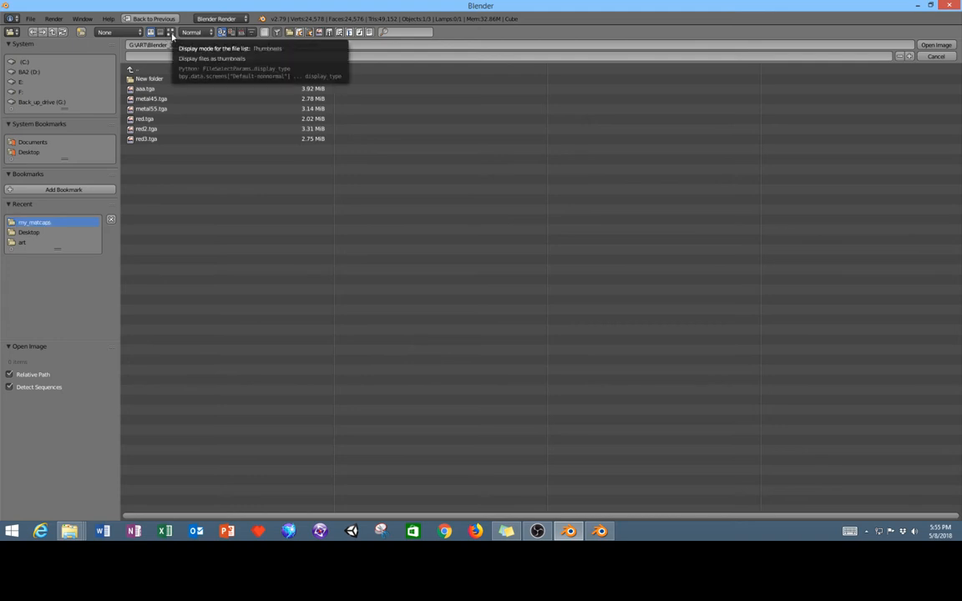
mouse_move(172, 36)
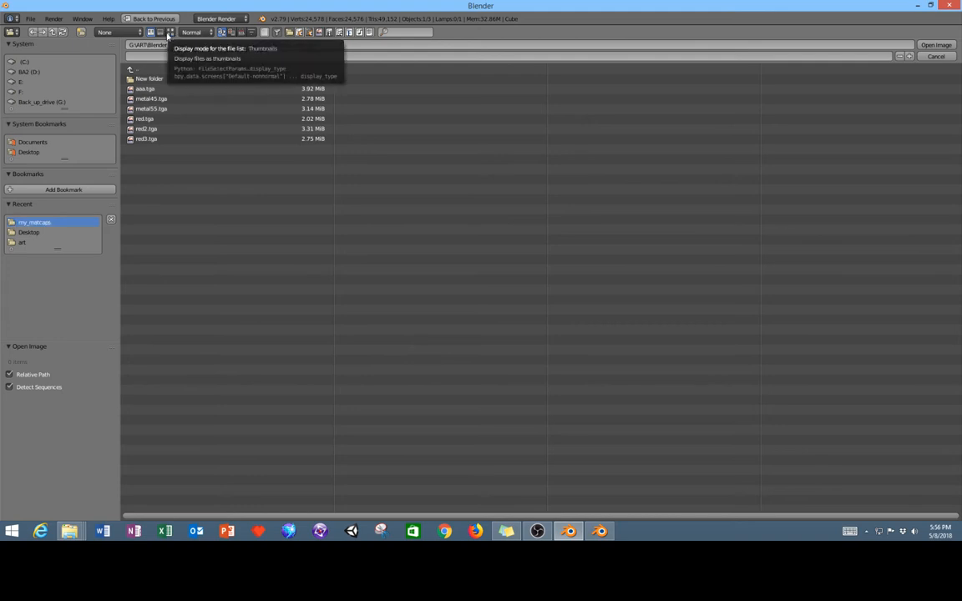
left_click(170, 32)
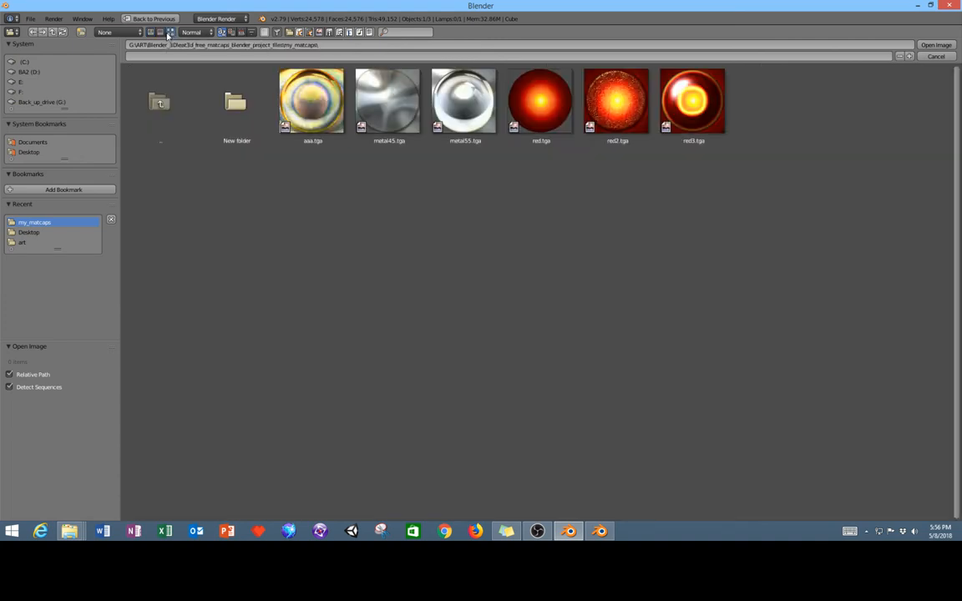
Load aaa.tga into the sphere's texture and set Viewport Shading to Material.
left_click(465, 101)
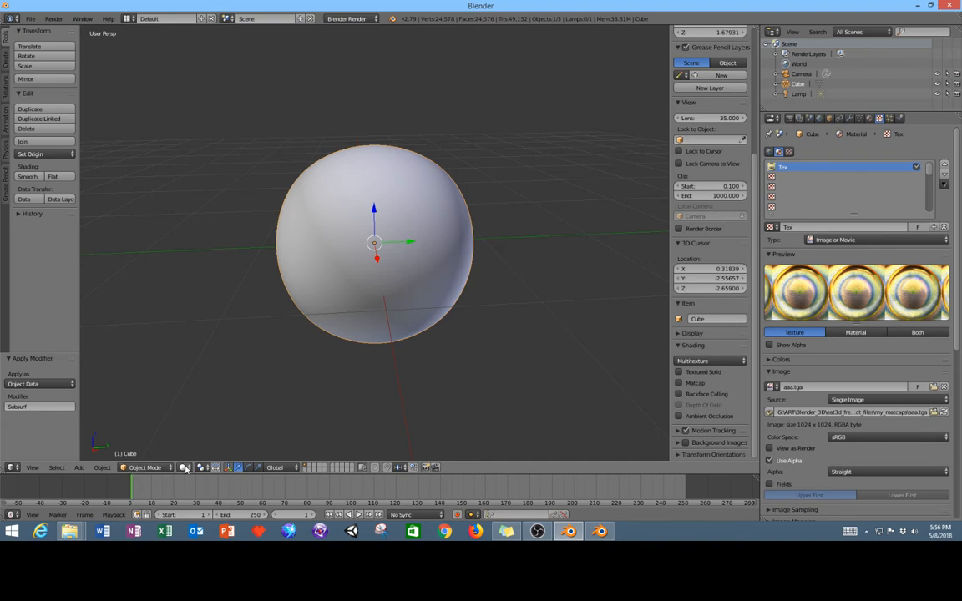
left_click(183, 466)
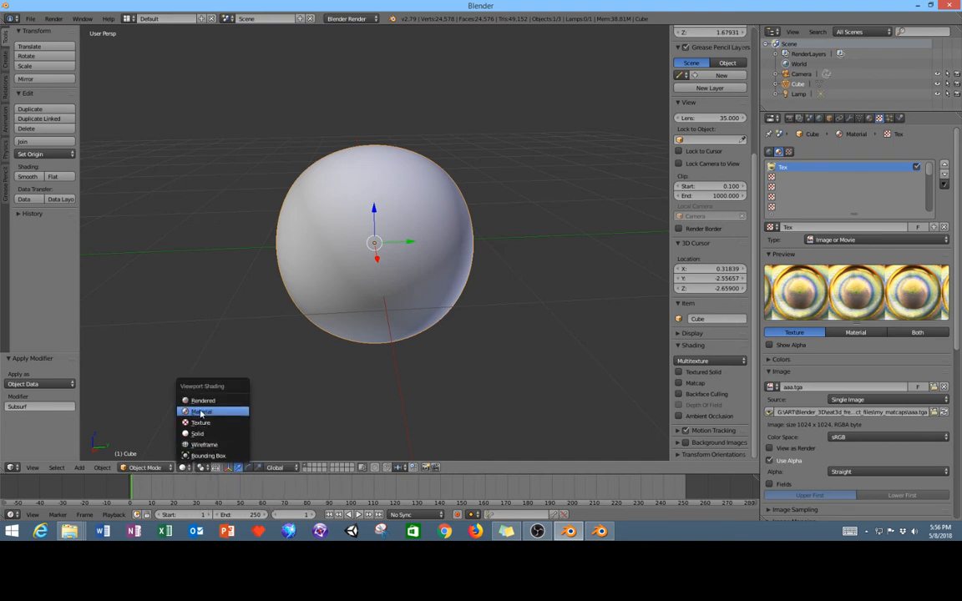
mouse_move(201, 411)
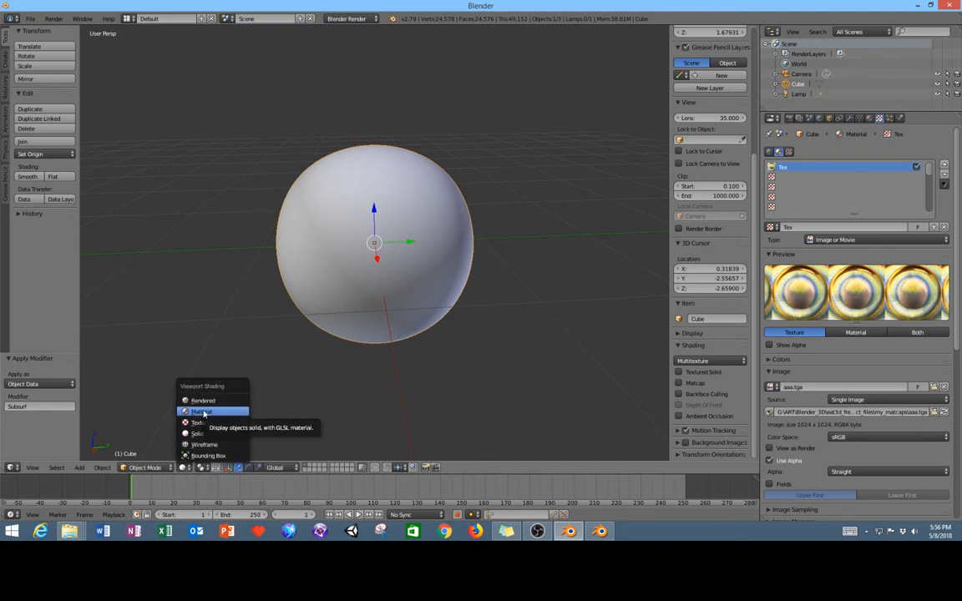
left_click(201, 411)
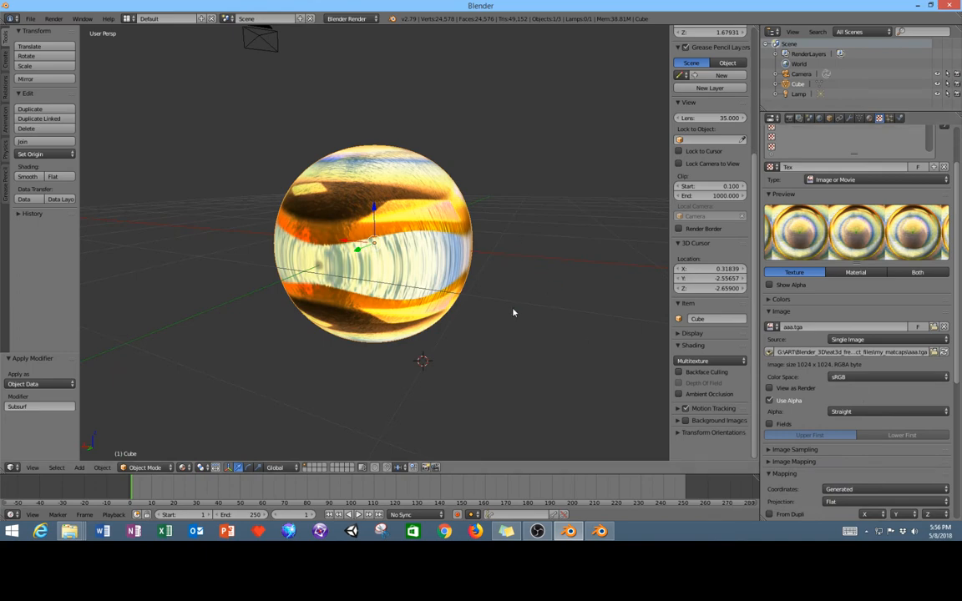
Change the texture mapping Coordinates from Generated to Normal.
scroll("down", 3)
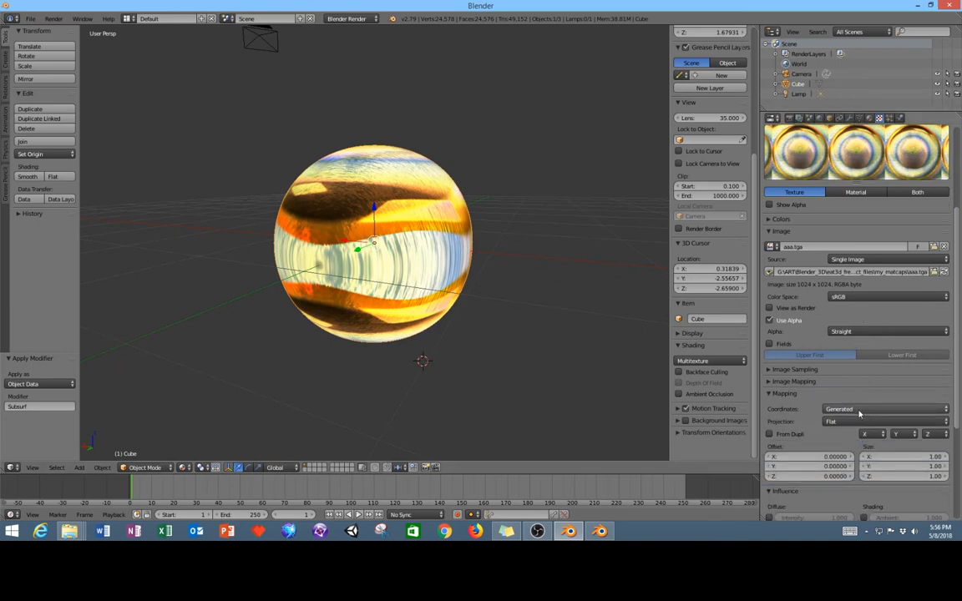
left_click(885, 409)
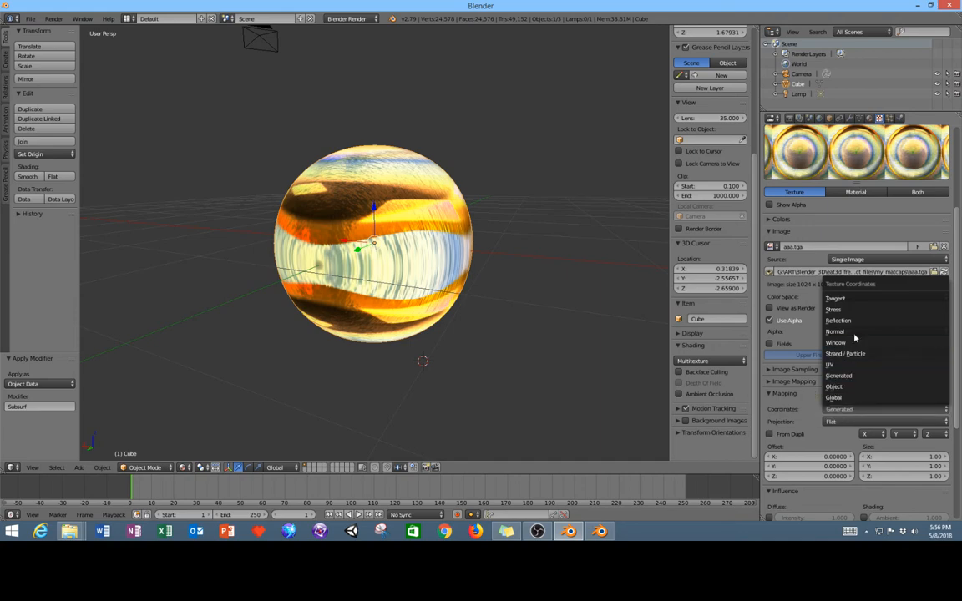
left_click(835, 331)
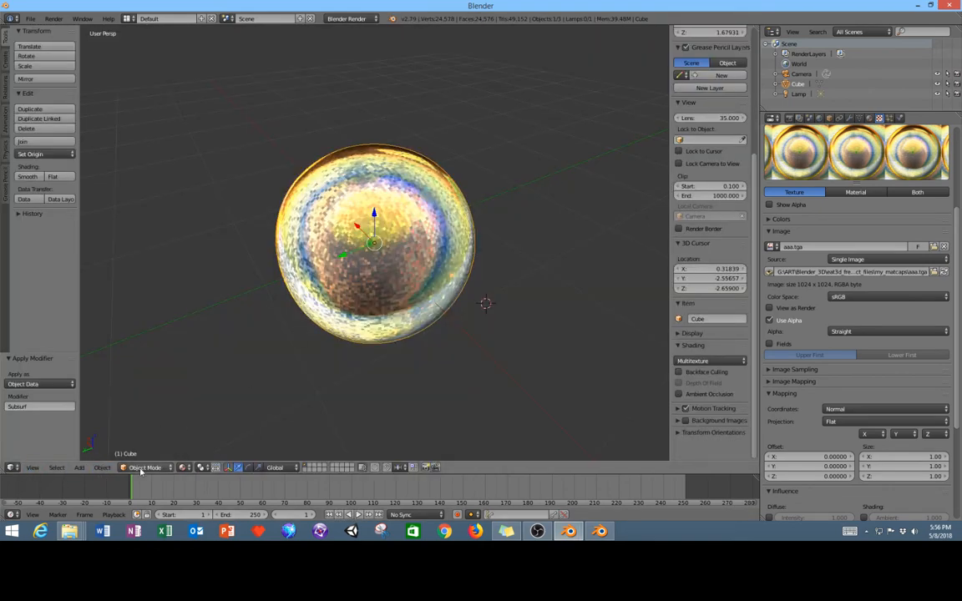
Switch the sphere into Sculpt Mode and remove its material slot.
left_click(144, 467)
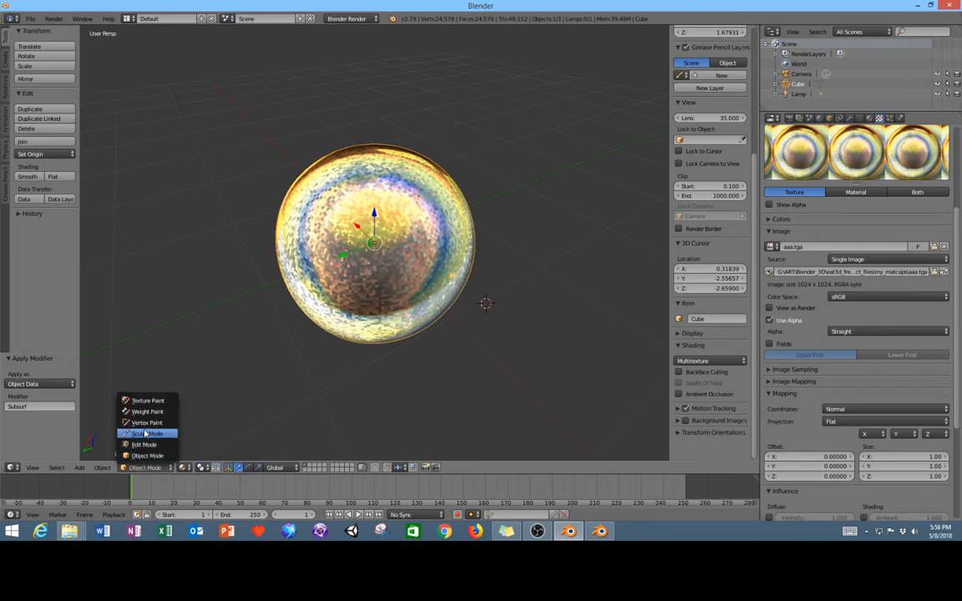
left_click(146, 433)
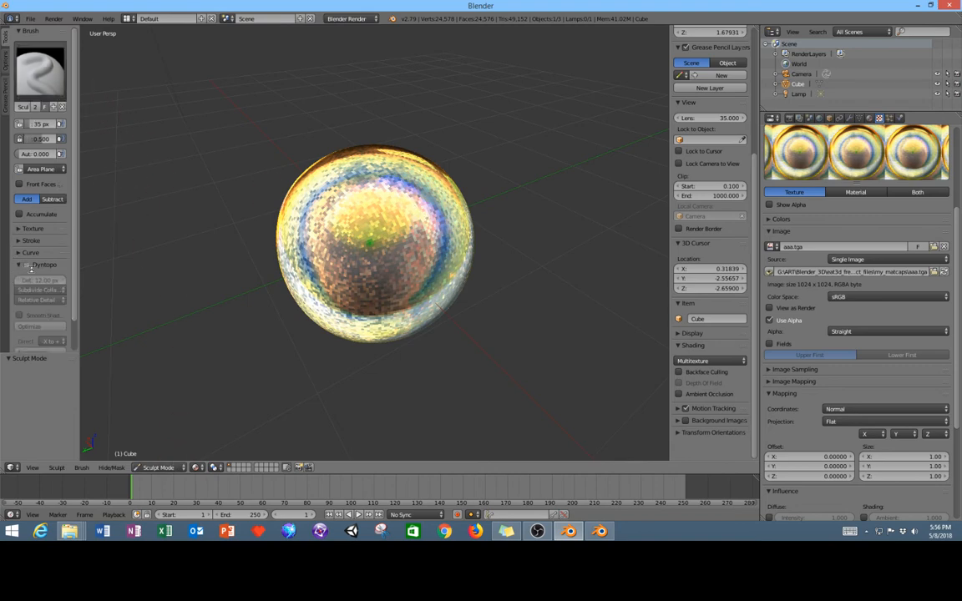
left_click(20, 264)
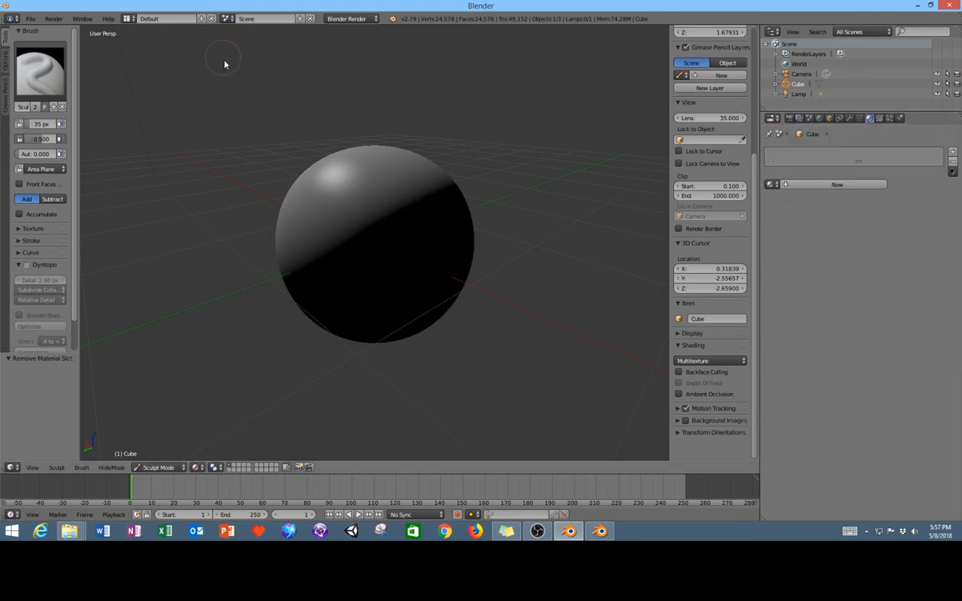
Switch the render engine to Cycles Render and add a new material to the sphere.
left_click(351, 19)
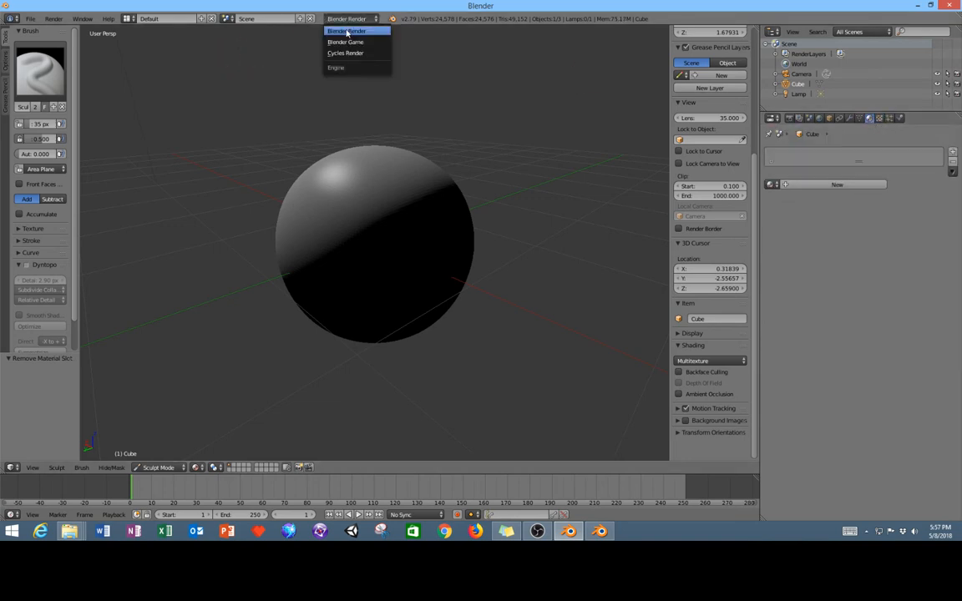
left_click(345, 53)
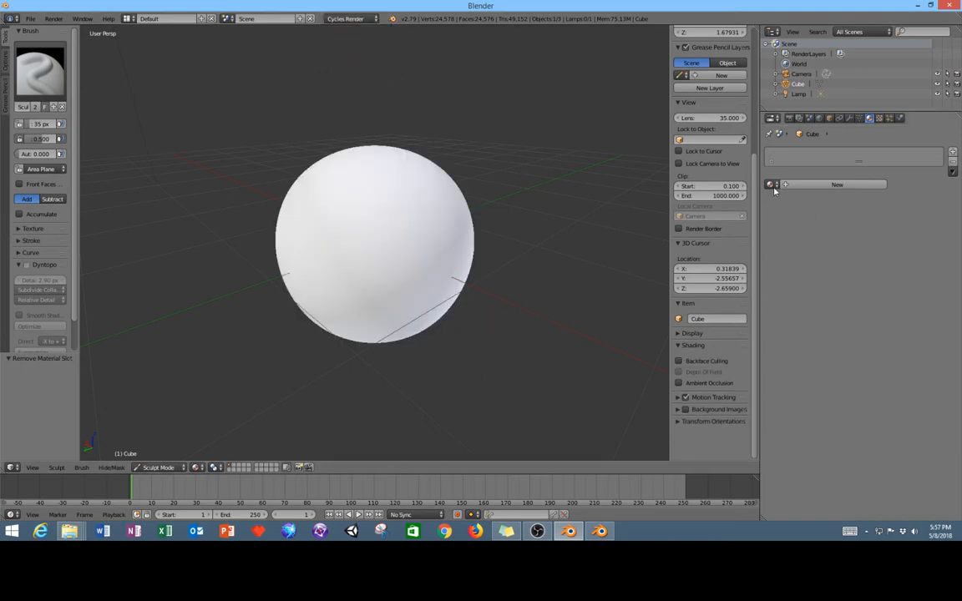
left_click(836, 184)
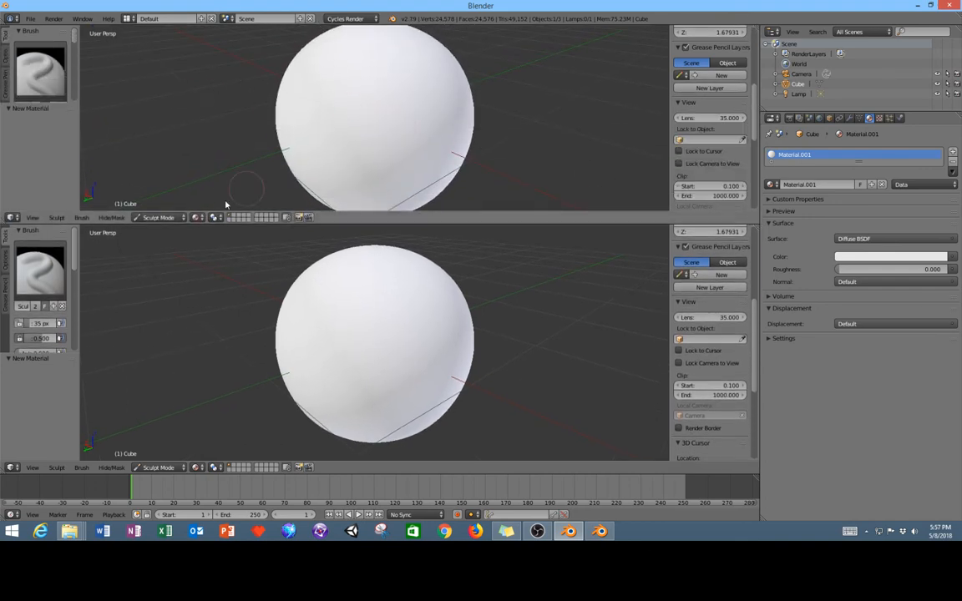
Switch the upper area to the Node Editor and reposition the Material Output node.
left_click(13, 217)
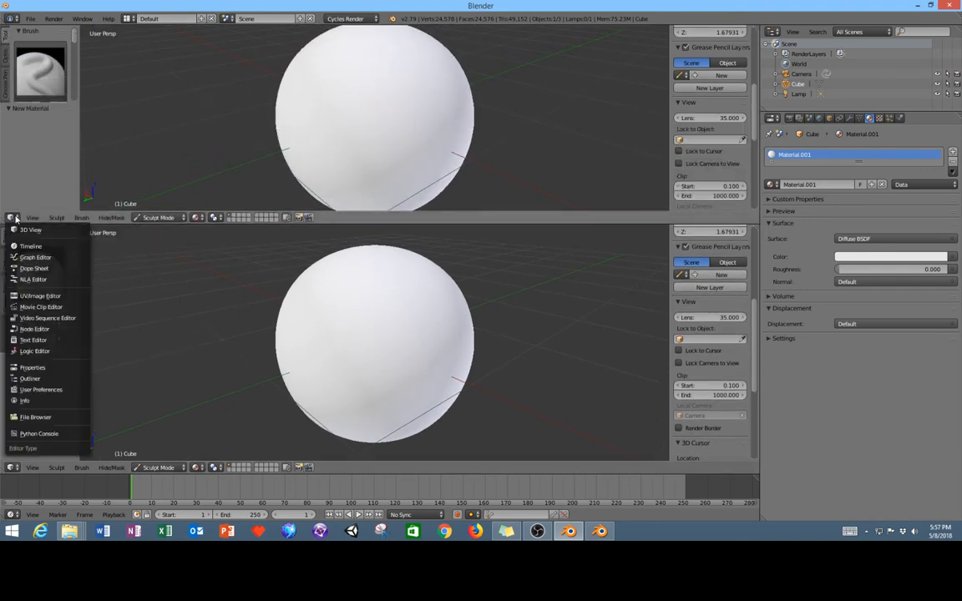
mouse_move(25, 401)
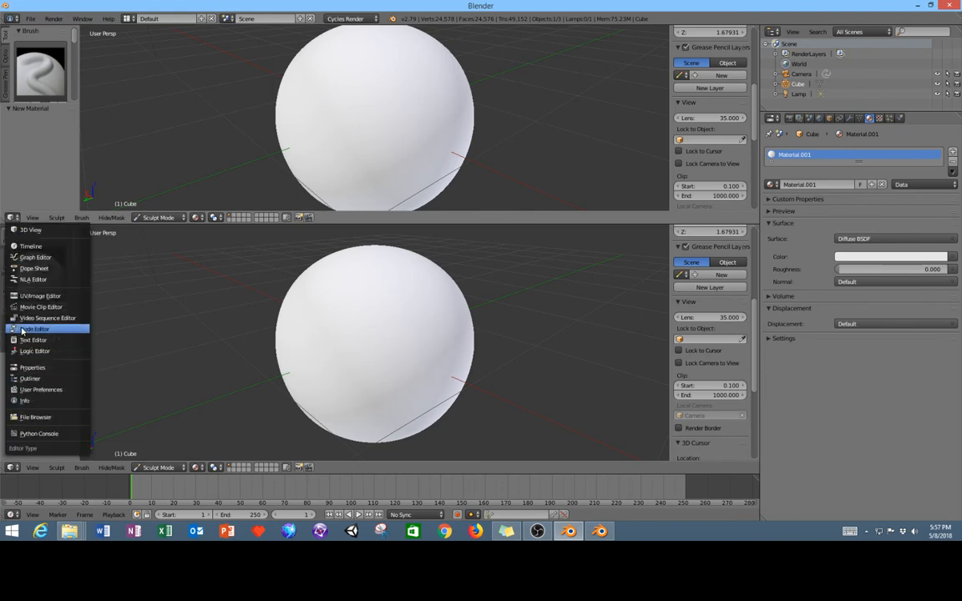
left_click(35, 328)
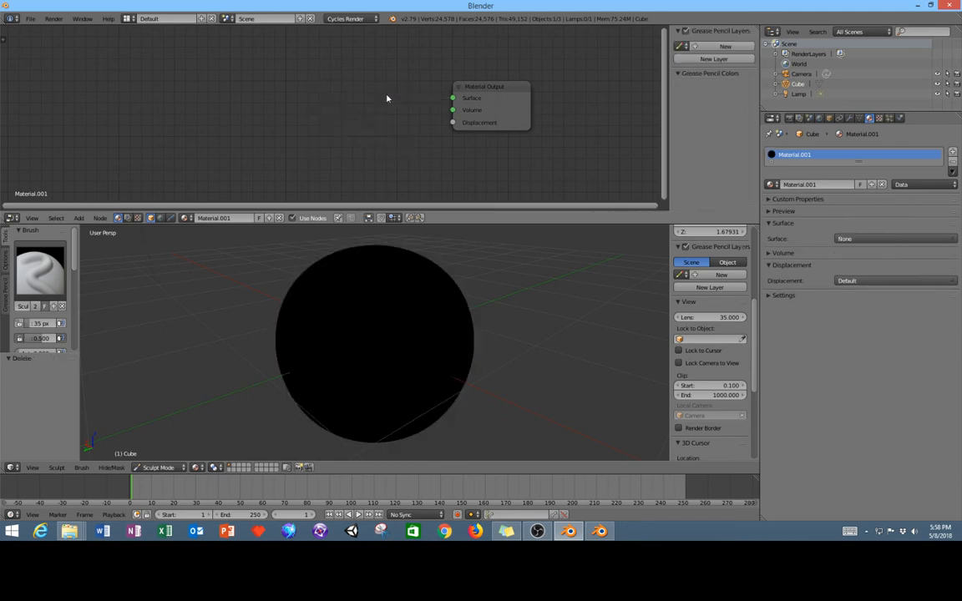
left_click(485, 86)
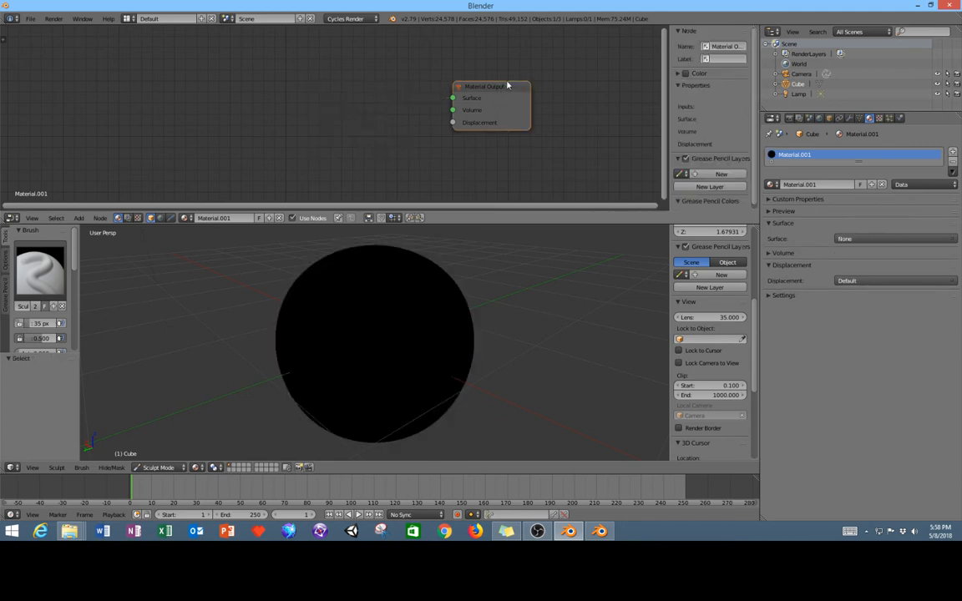
left_click_drag(491, 86, 458, 98)
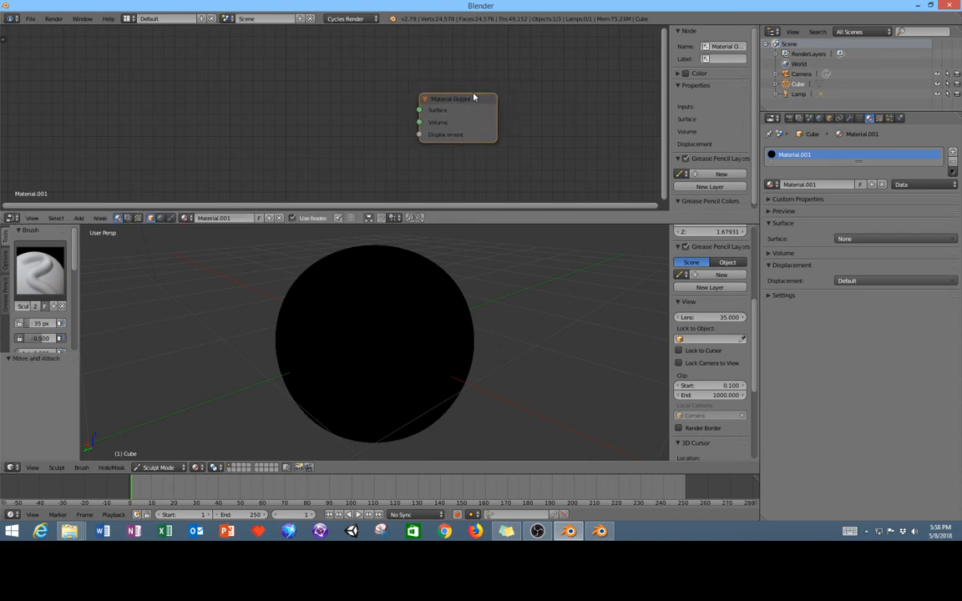
mouse_move(398, 112)
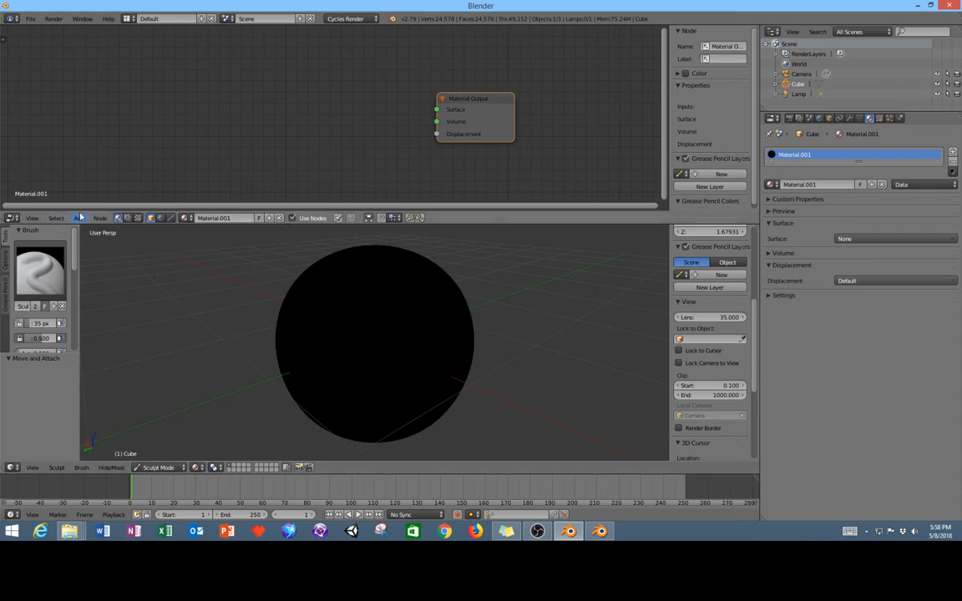
Add a Mix Shader node via search 'mix' and link it to Material Output's Surface.
left_click(78, 218)
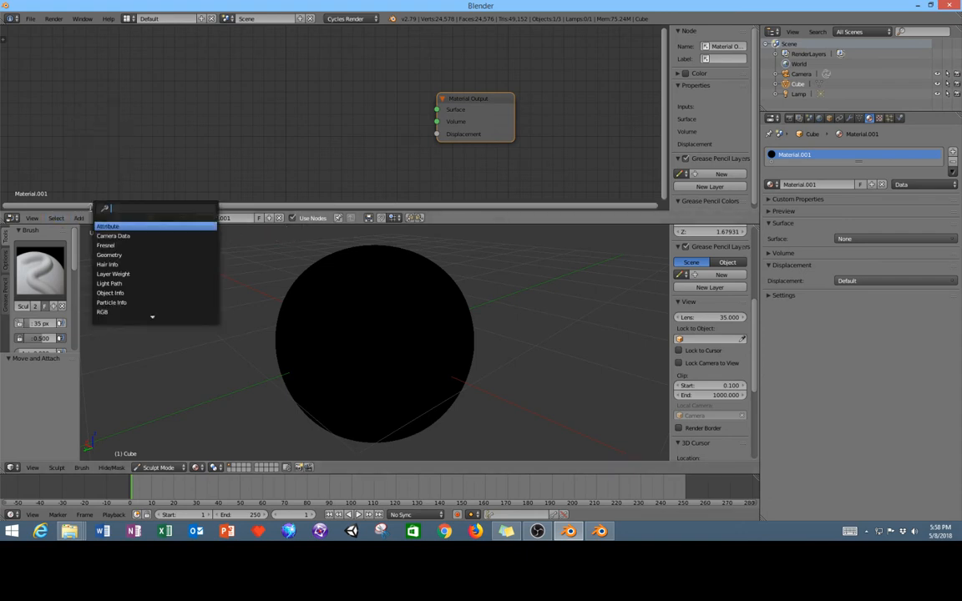
type("mix")
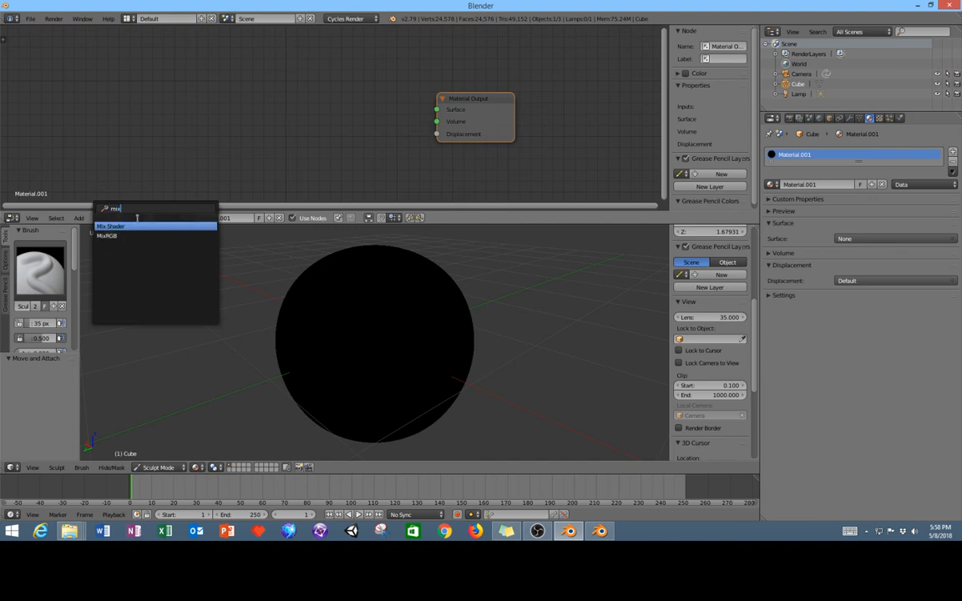
left_click(110, 227)
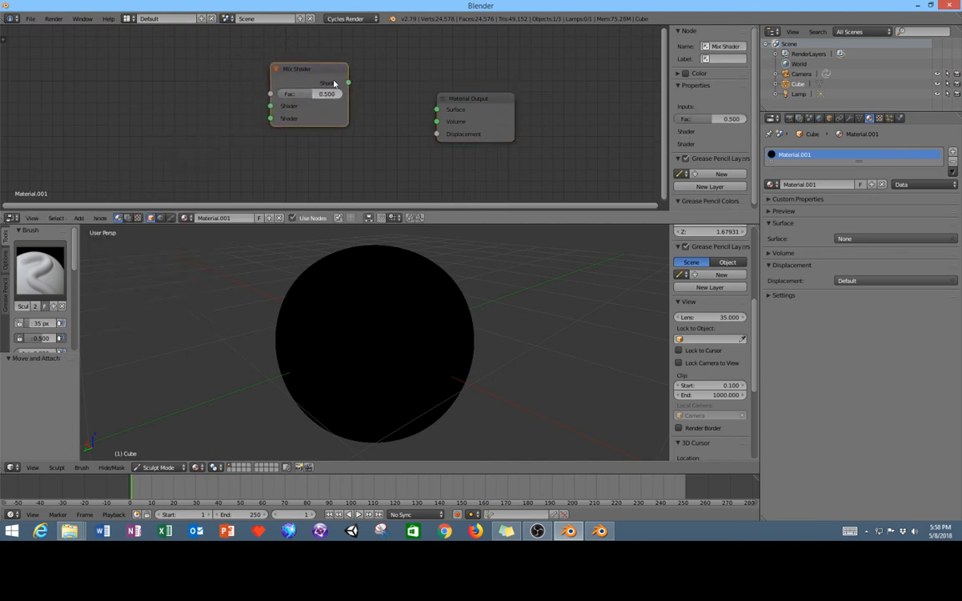
left_click_drag(348, 82, 432, 110)
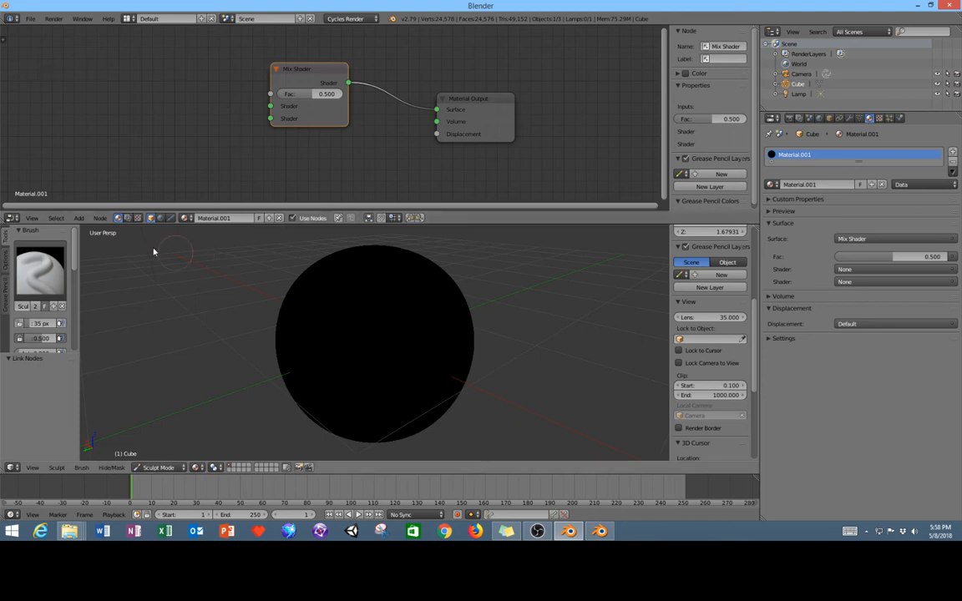
Add a Light Path node and link its Is Camera Ray output to the Mix Shader Fac.
left_click(79, 218)
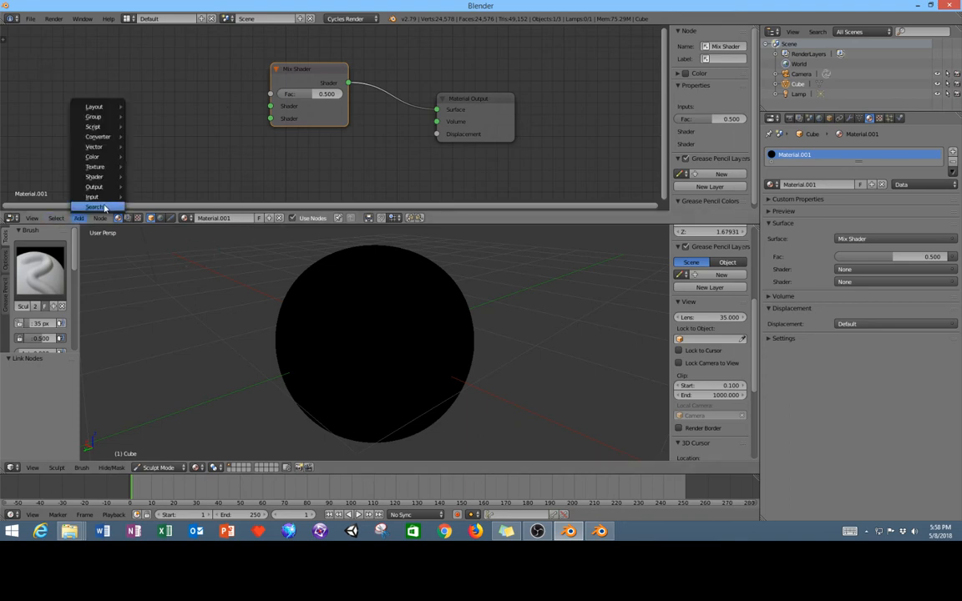
left_click(95, 207)
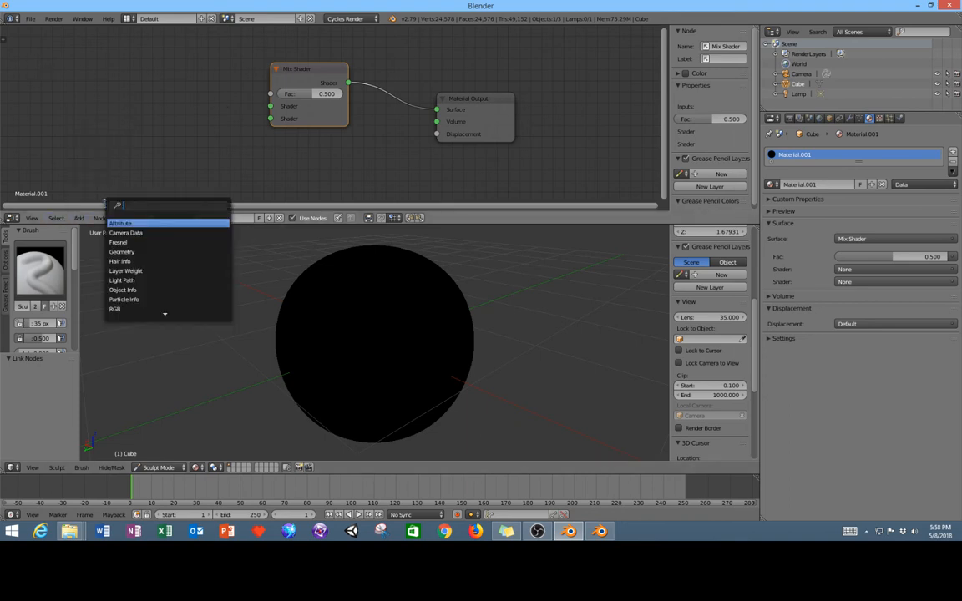
type("light")
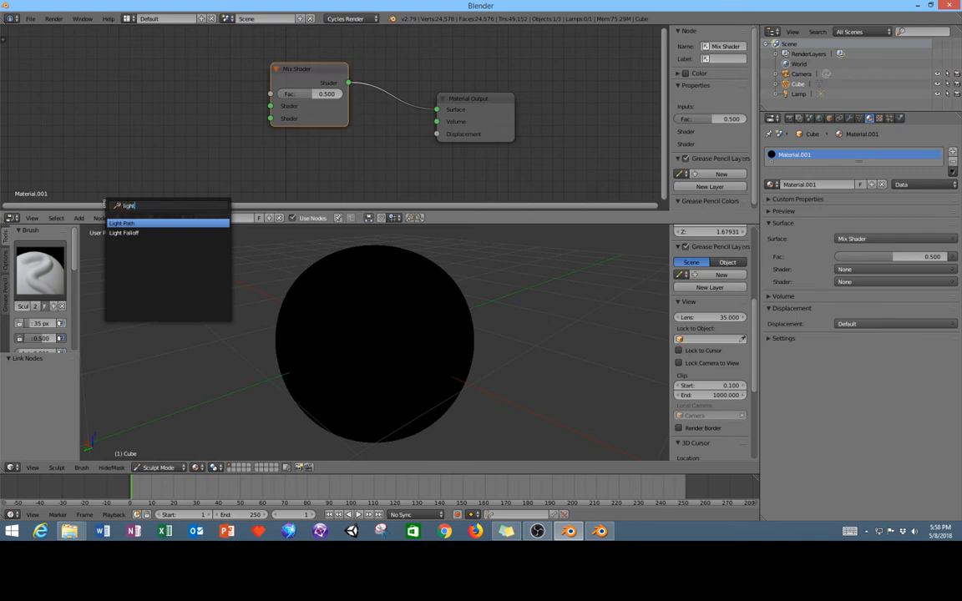
left_click(122, 222)
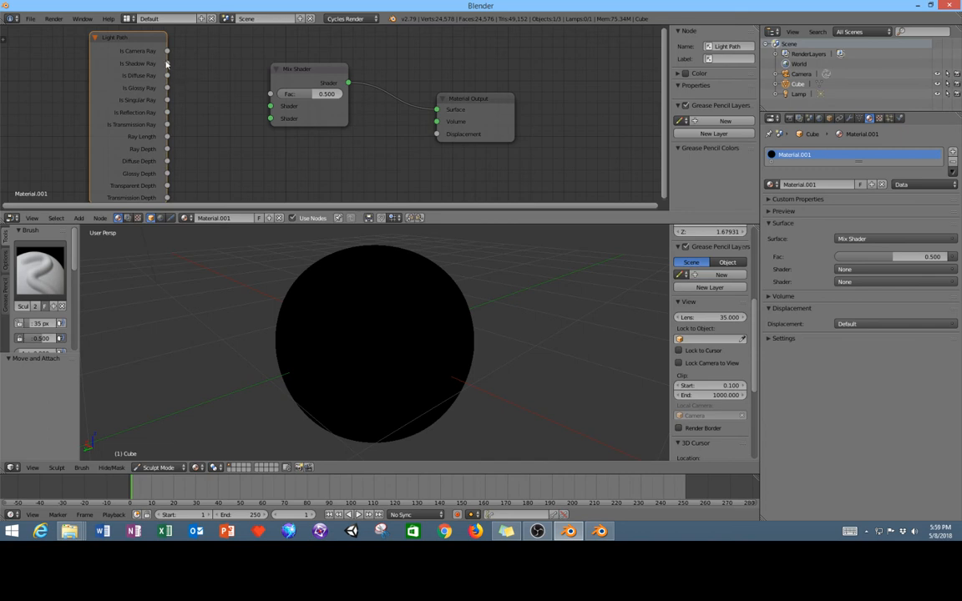
mouse_move(124, 53)
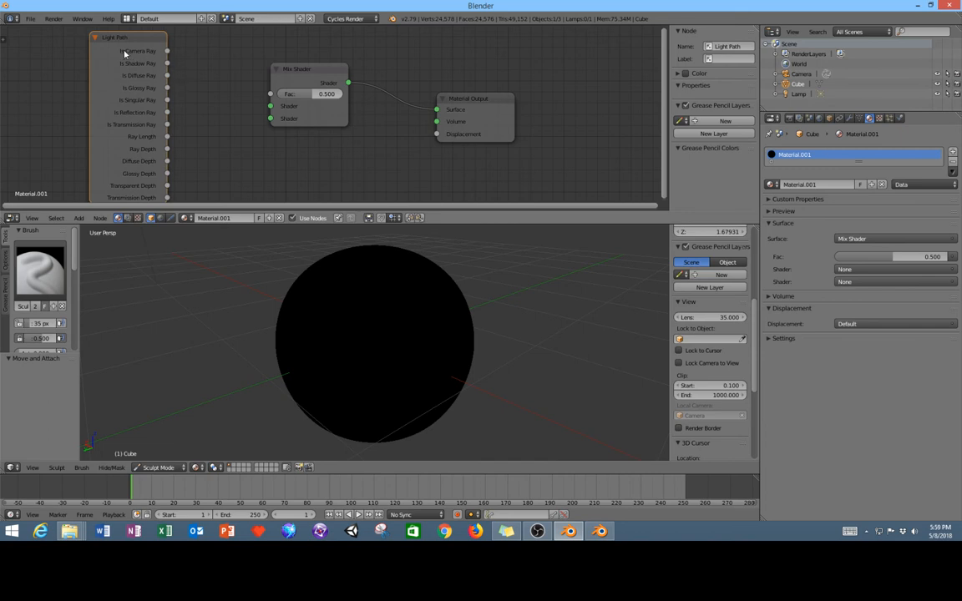
left_click_drag(169, 51, 289, 93)
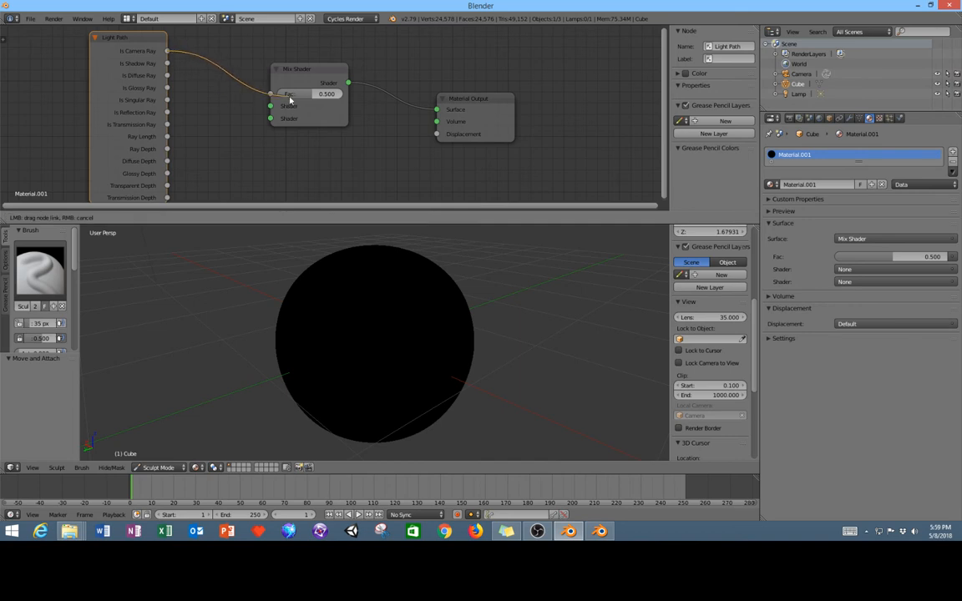
left_click_drag(167, 52, 271, 94)
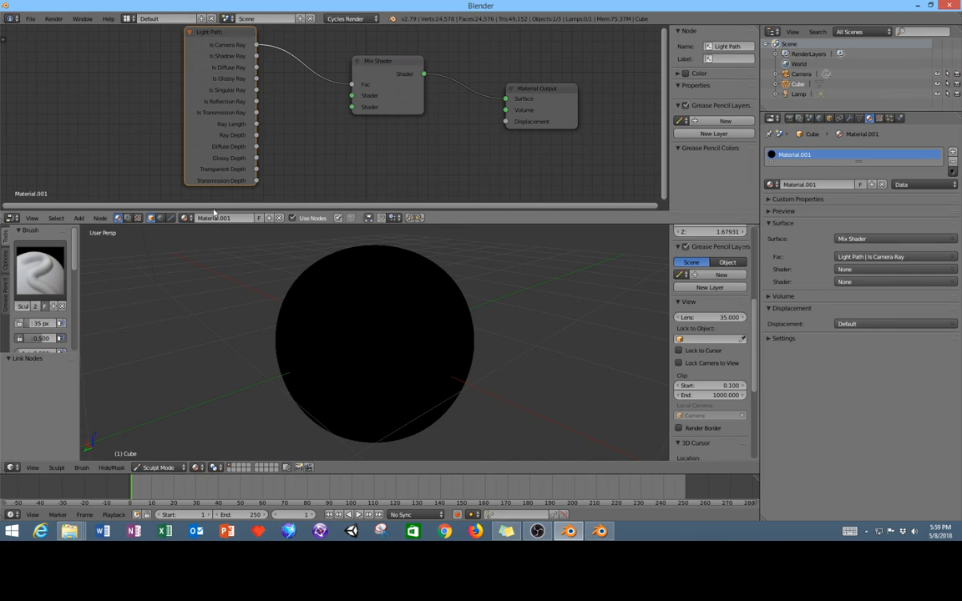
mouse_move(175, 259)
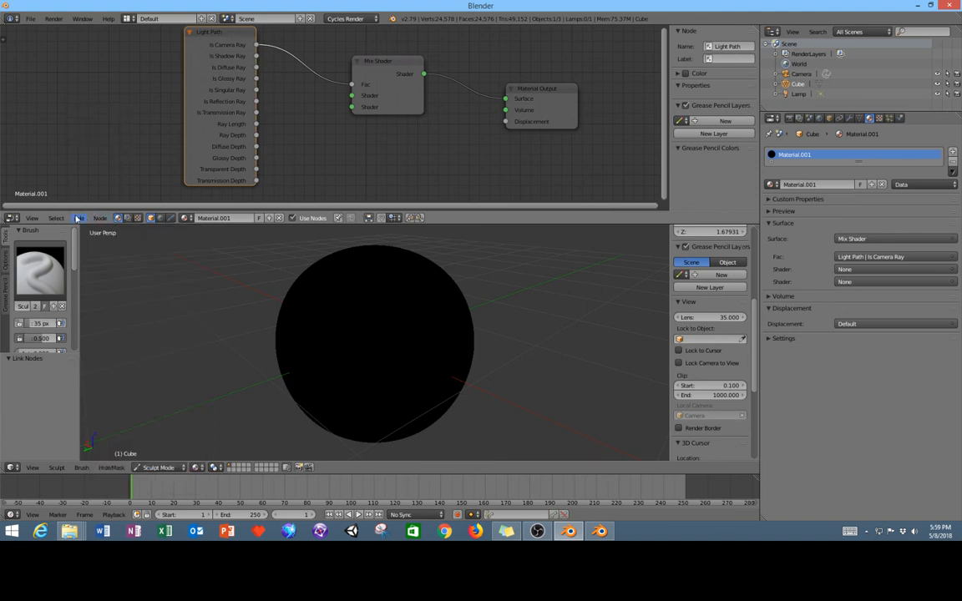
left_click(99, 218)
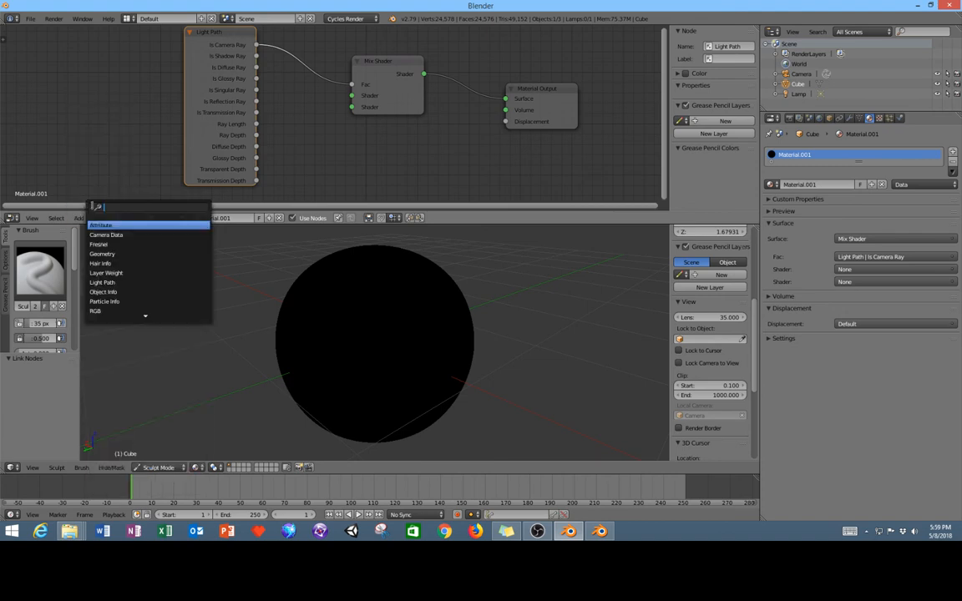
Add a Transparent BSDF via search 'tran' and link it to Mix Shader's first shader input.
type("tra")
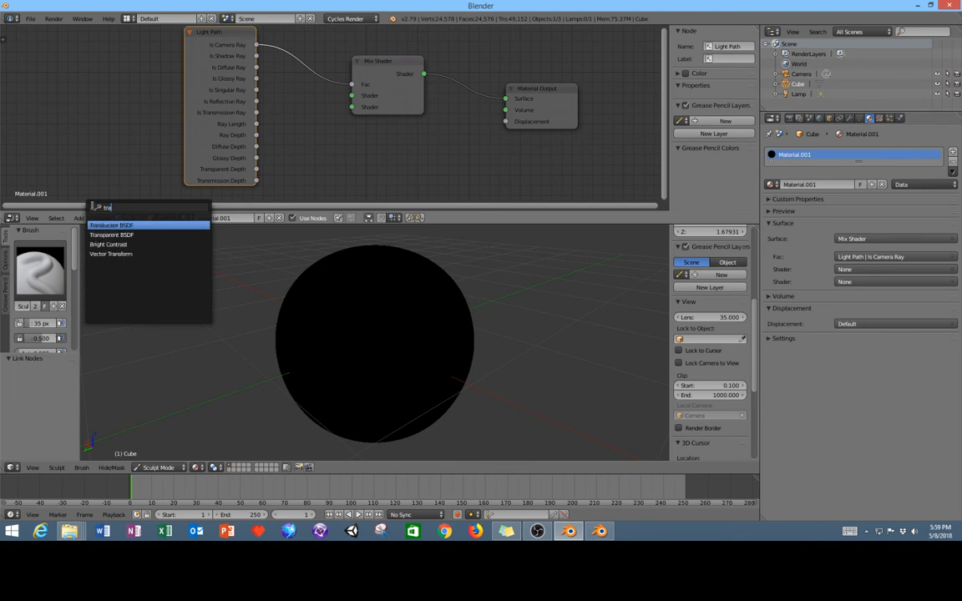
type("n")
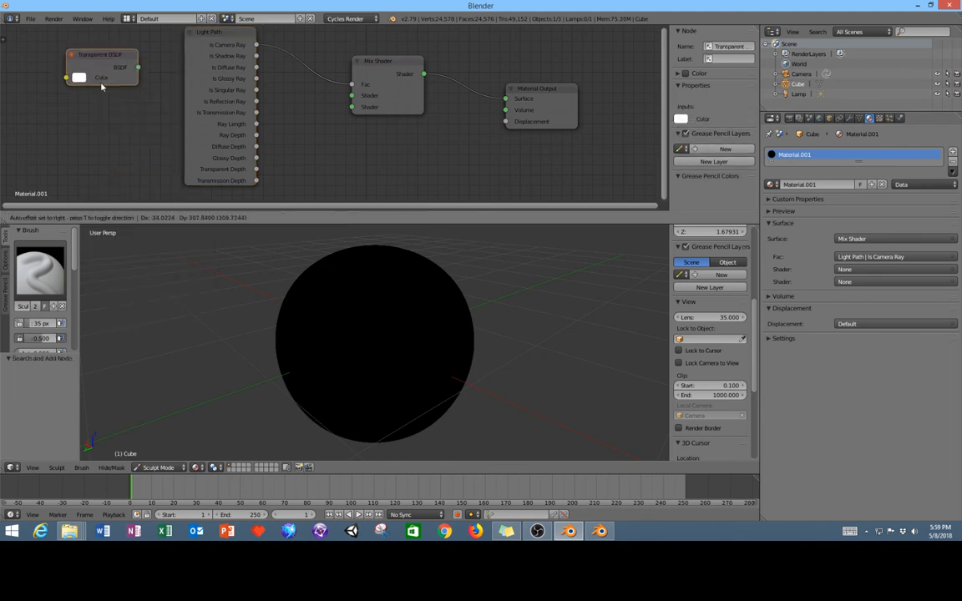
left_click_drag(100, 65, 297, 117)
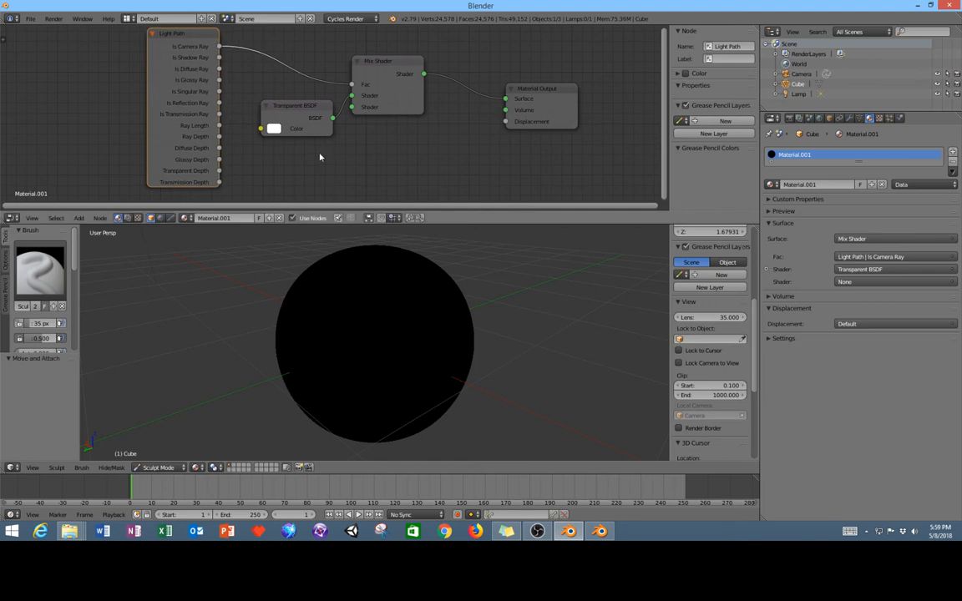
mouse_move(323, 156)
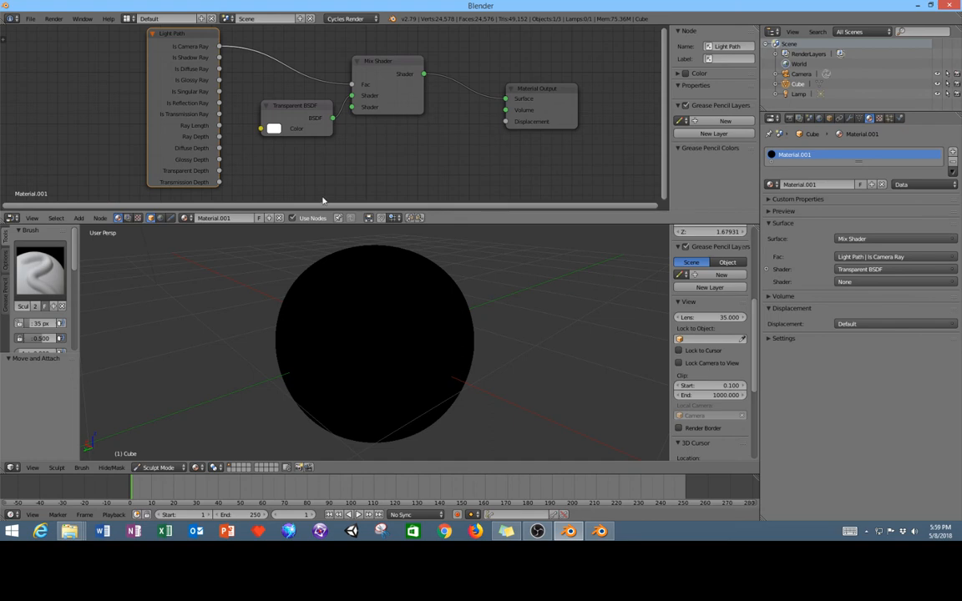
Add an Emission node via search 'em' into the Mix Shader's second shader input.
left_click(78, 217)
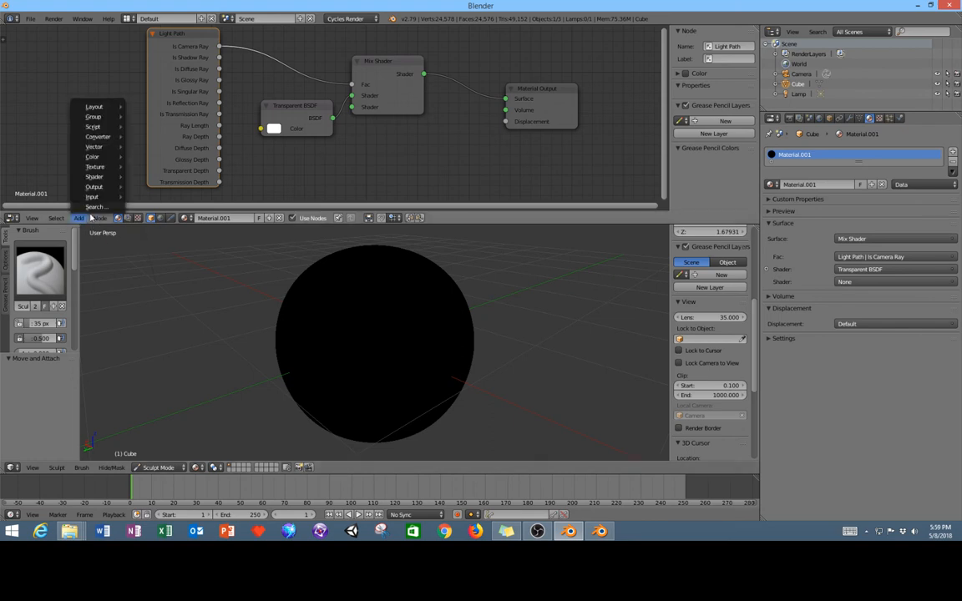
left_click(96, 207)
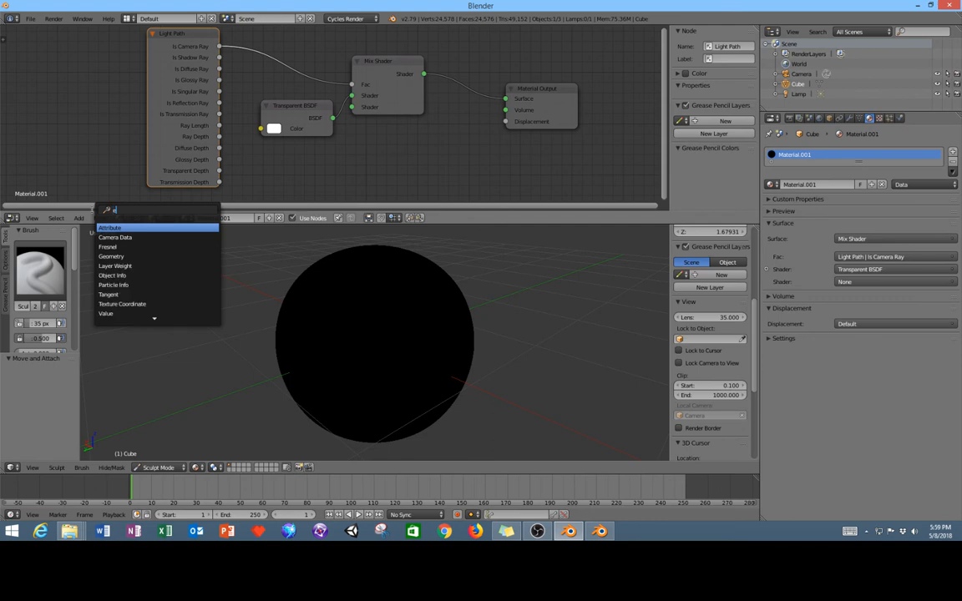
type("em")
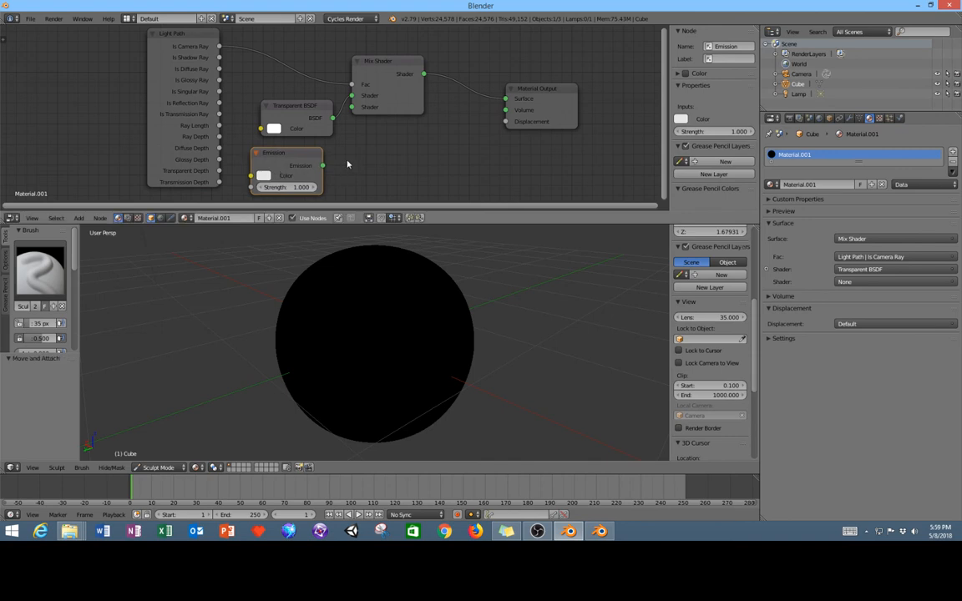
left_click_drag(324, 165, 350, 107)
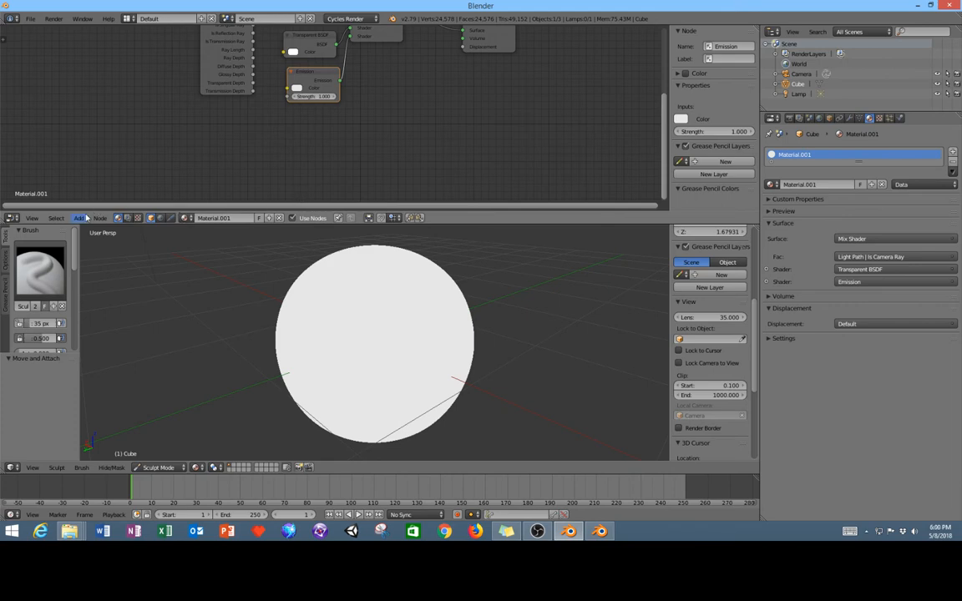
Add an Image Texture node via search 'im', connected to the Emission Color input.
left_click(78, 218)
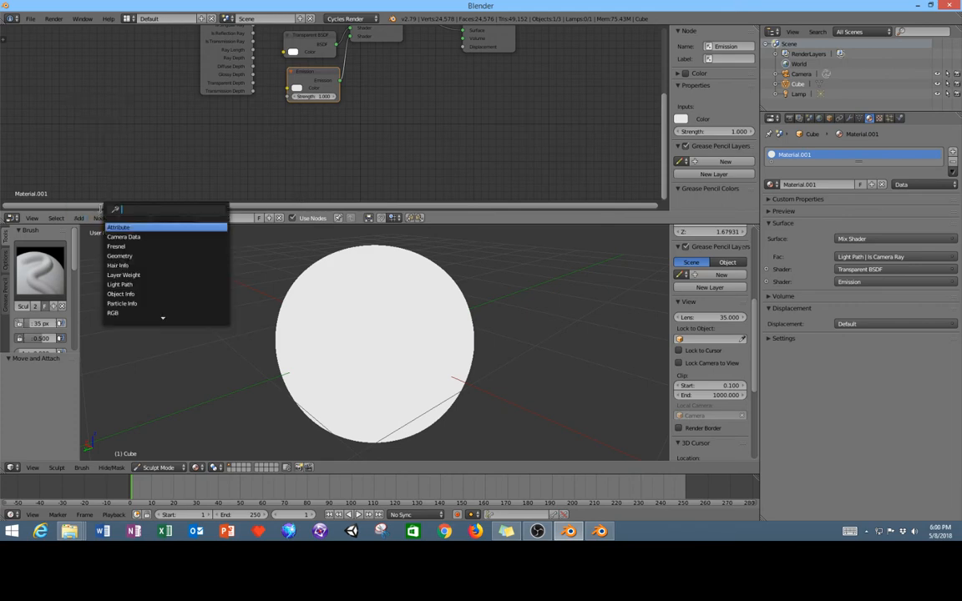
type("im")
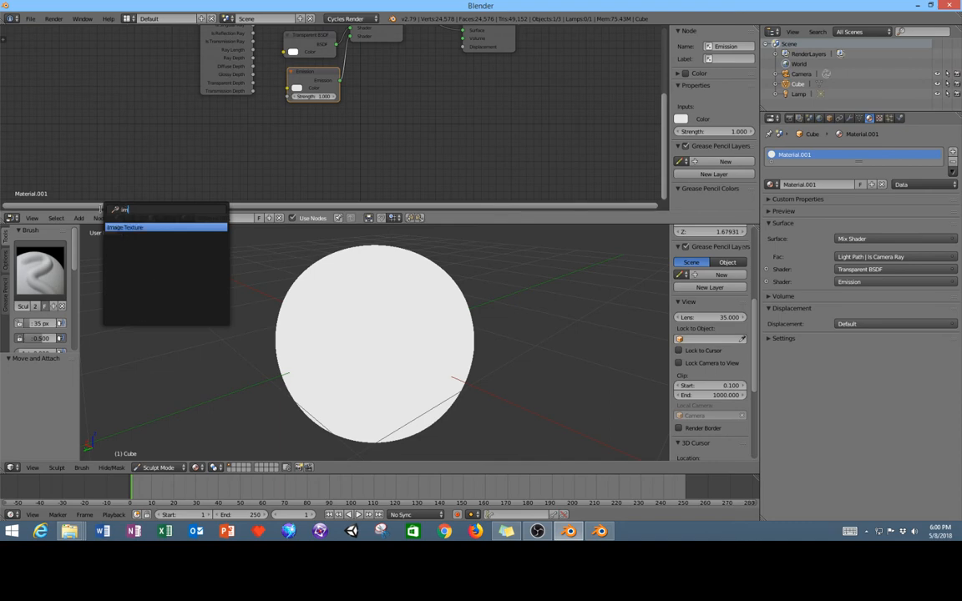
left_click(125, 227)
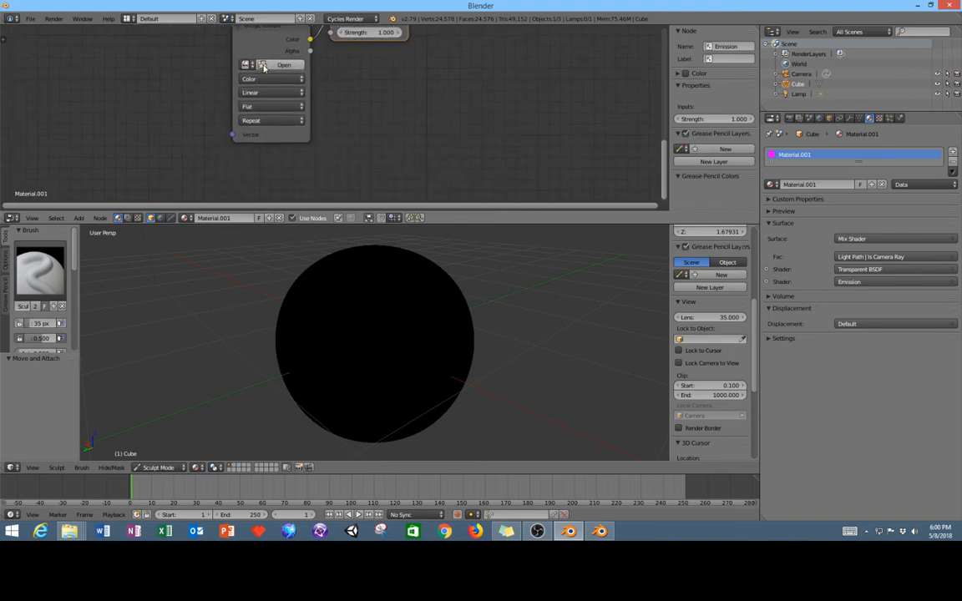
Load metal55.tga into the Image Texture node from the thumbnail file browser.
left_click(284, 65)
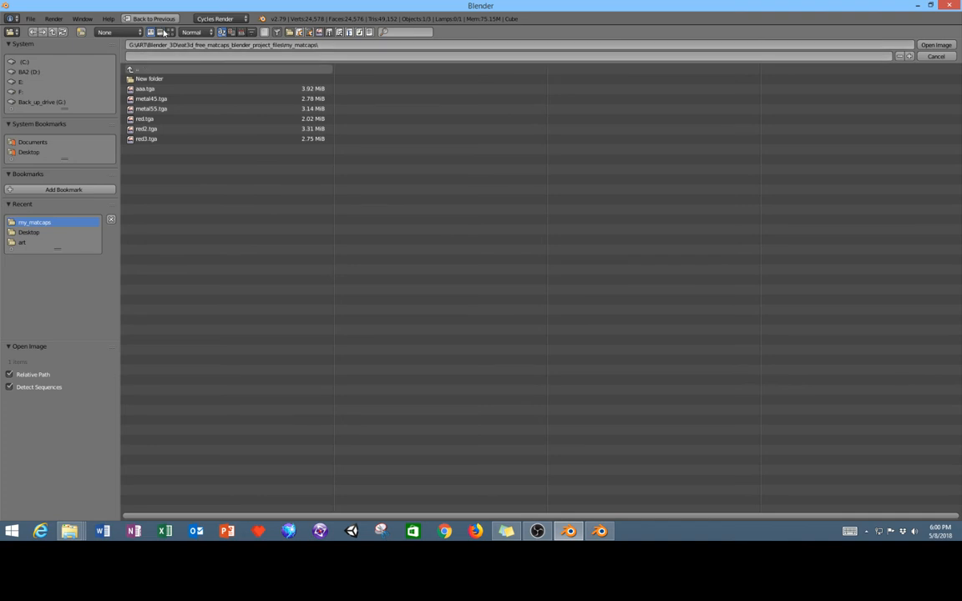
left_click(171, 32)
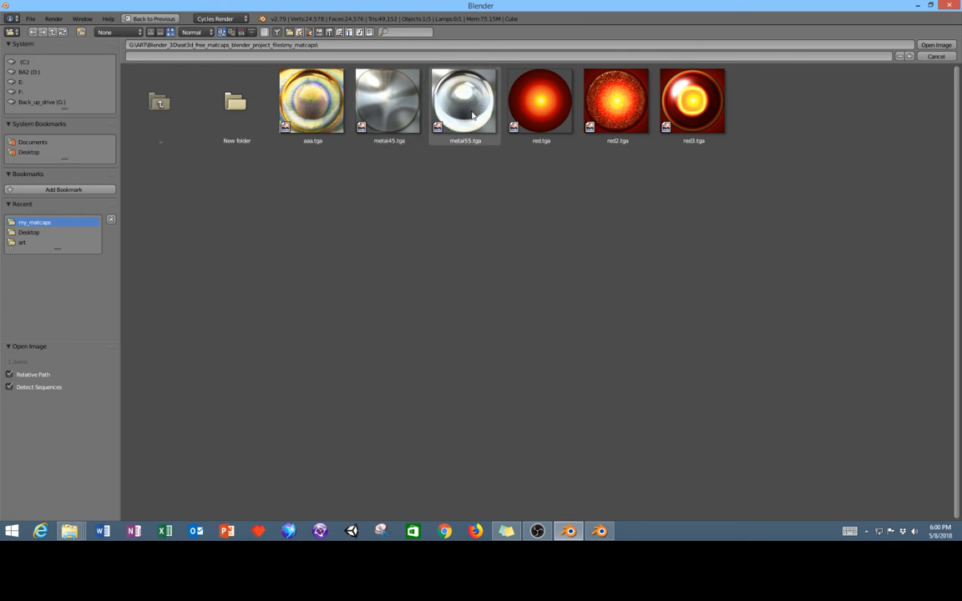
mouse_move(465, 109)
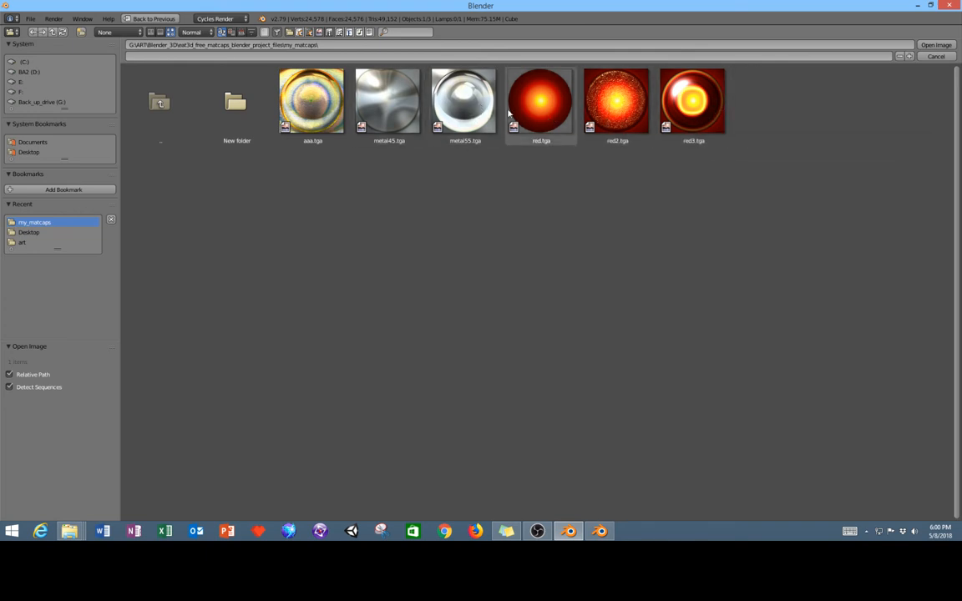
left_click(540, 101)
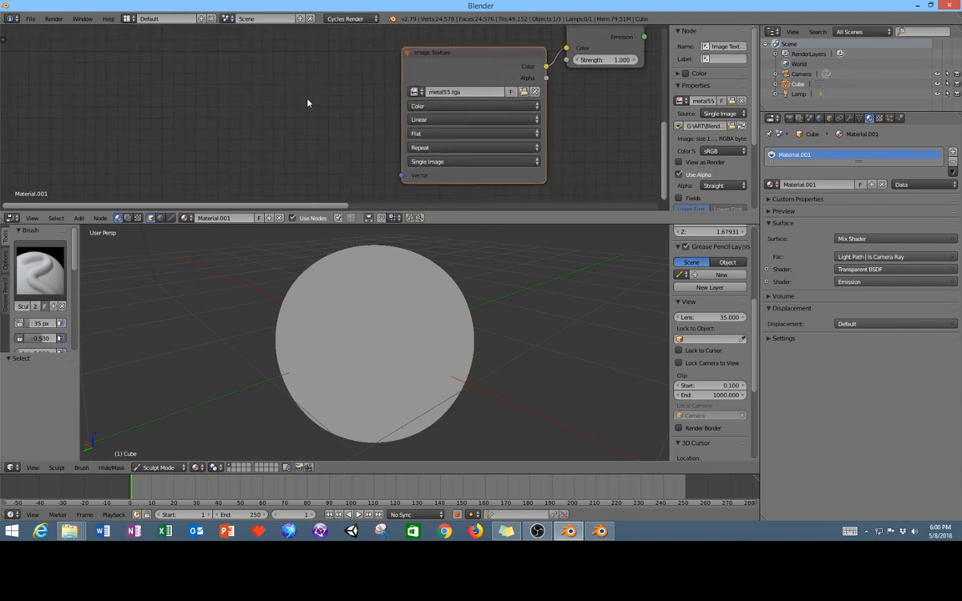
mouse_move(310, 102)
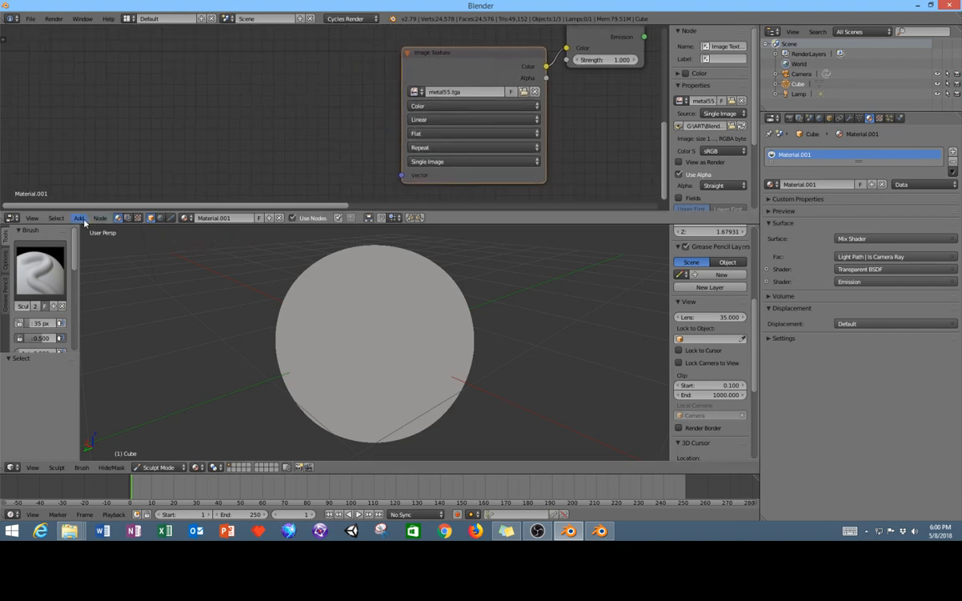
Add a Mapping node via search 'mapp', placed into the Image Texture's Vector input.
left_click(79, 218)
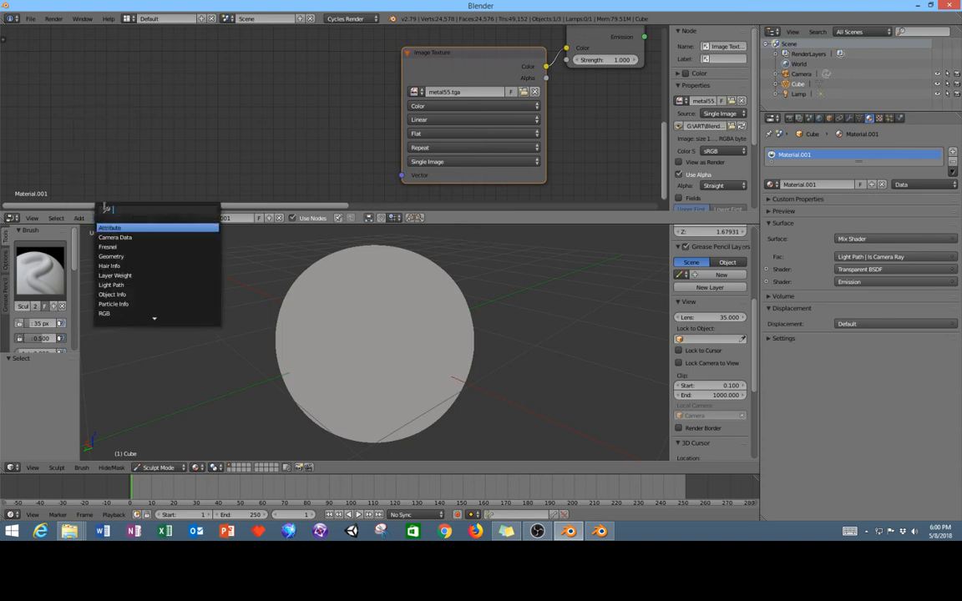
type("mapp")
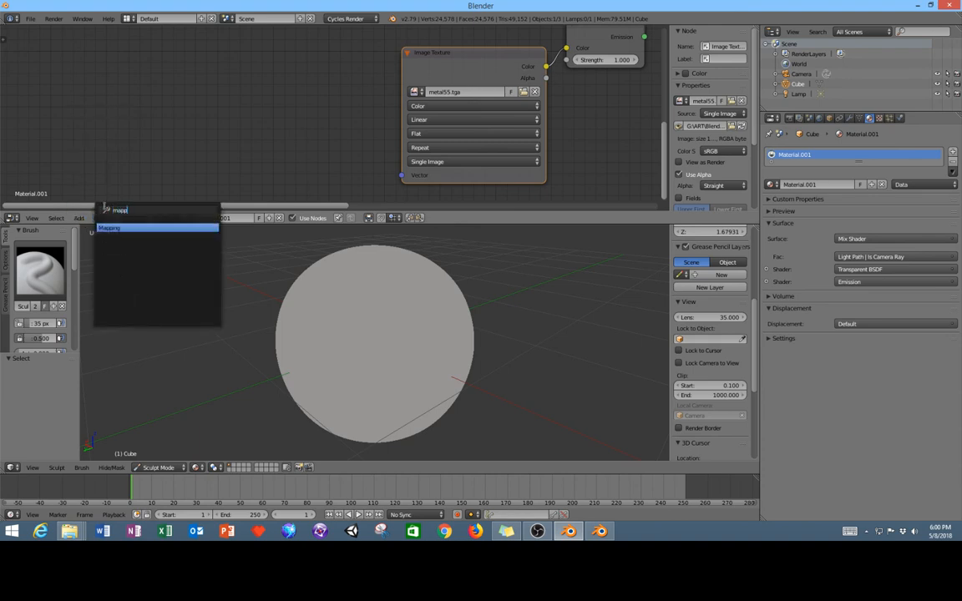
left_click(109, 228)
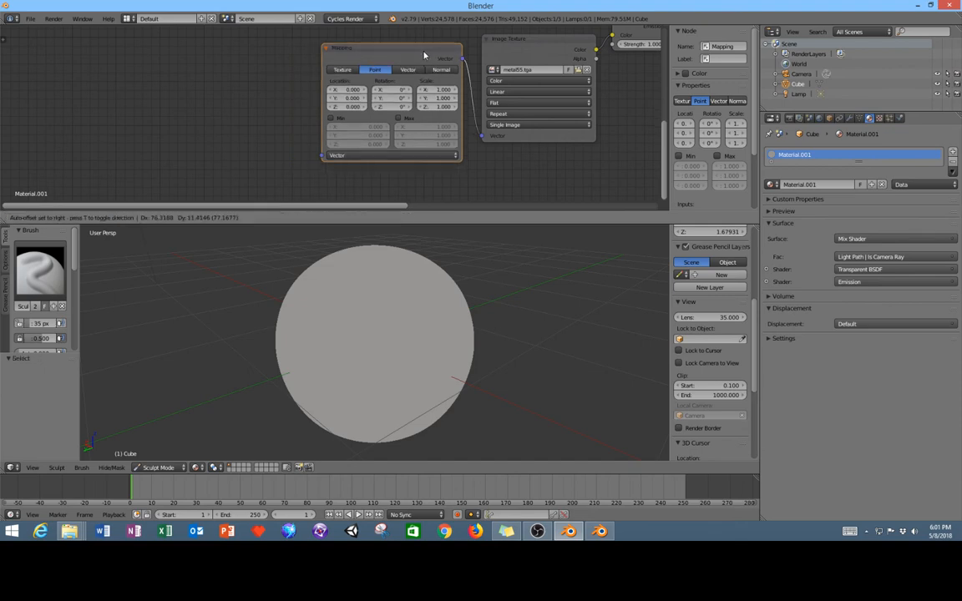
left_click(101, 218)
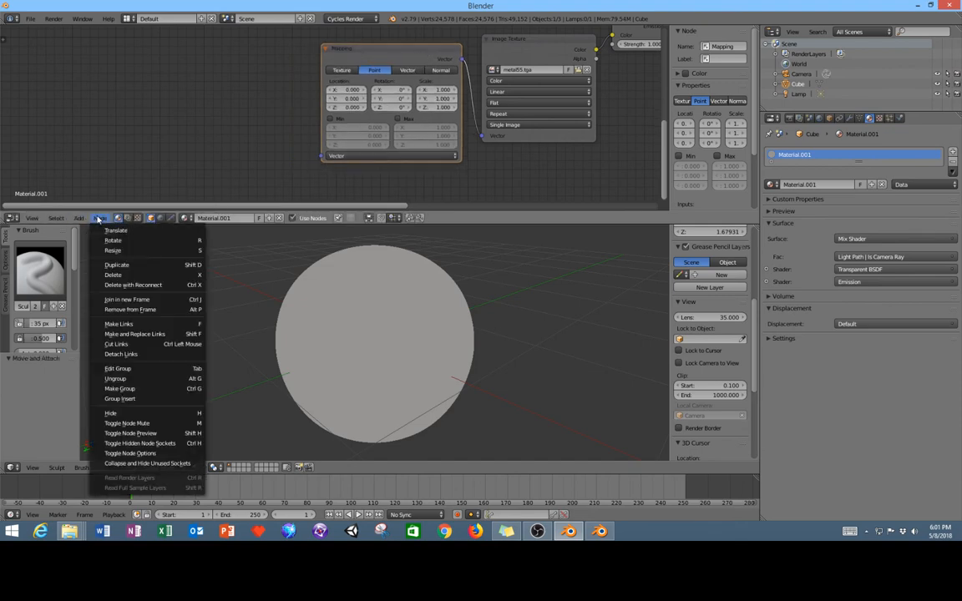
Add a Vector Transform node via search 'vect', linked into the Mapping Vector input.
left_click(77, 218)
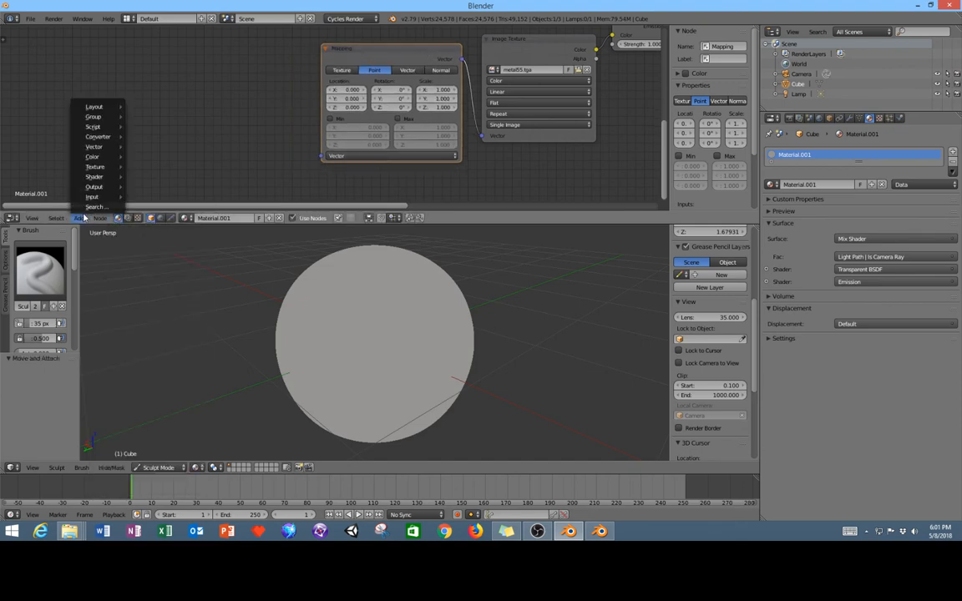
left_click(92, 197)
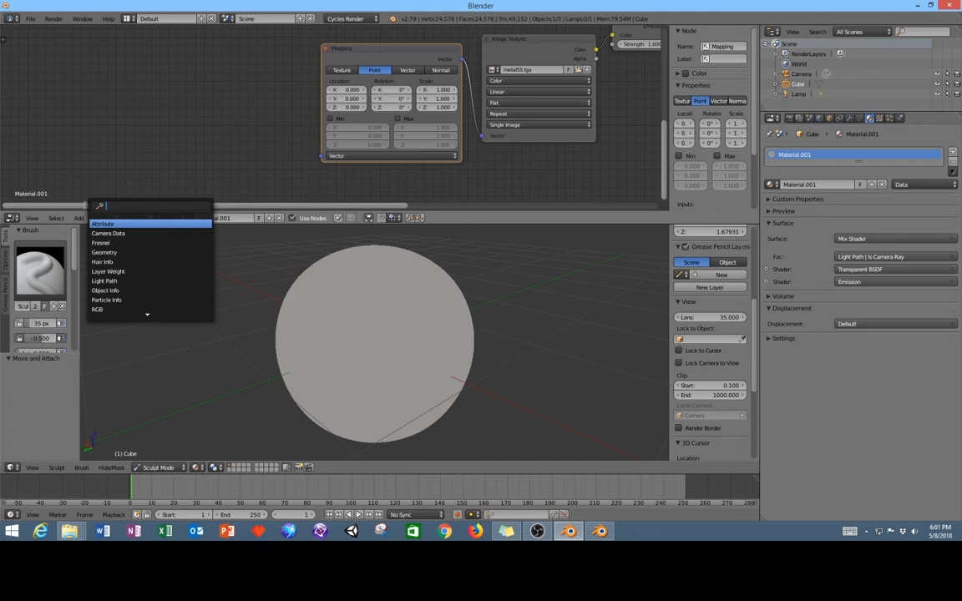
type("v")
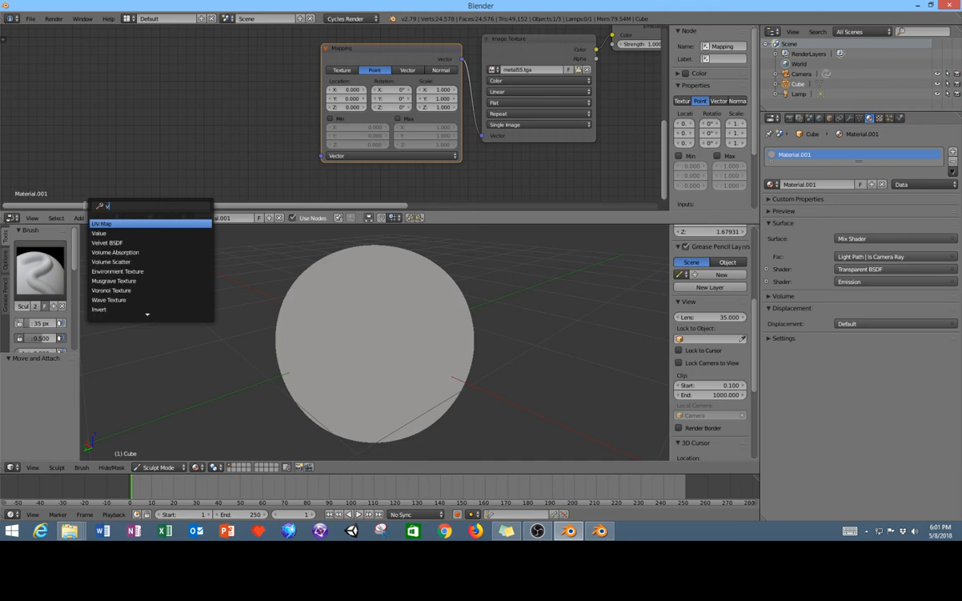
type("ect")
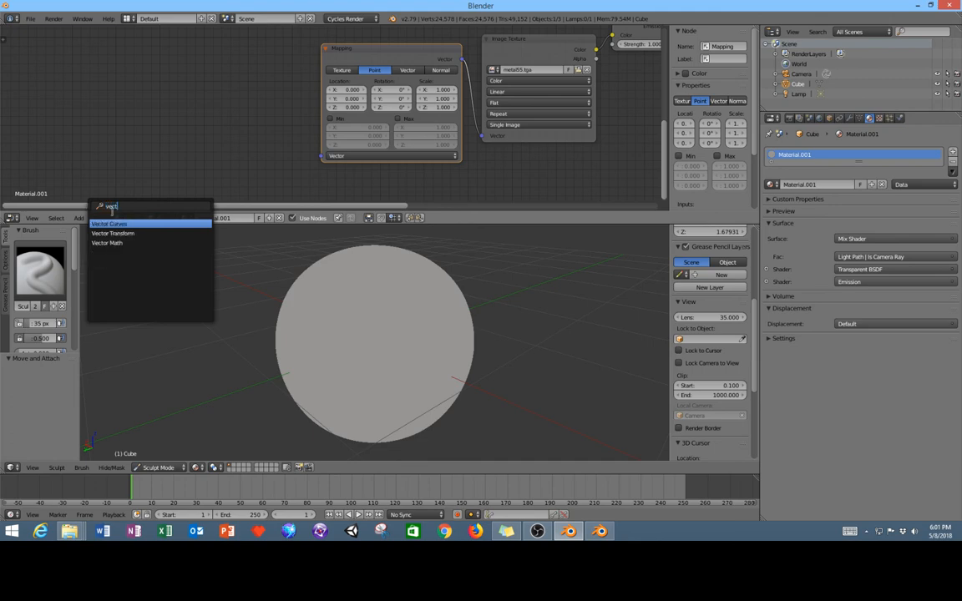
left_click(112, 233)
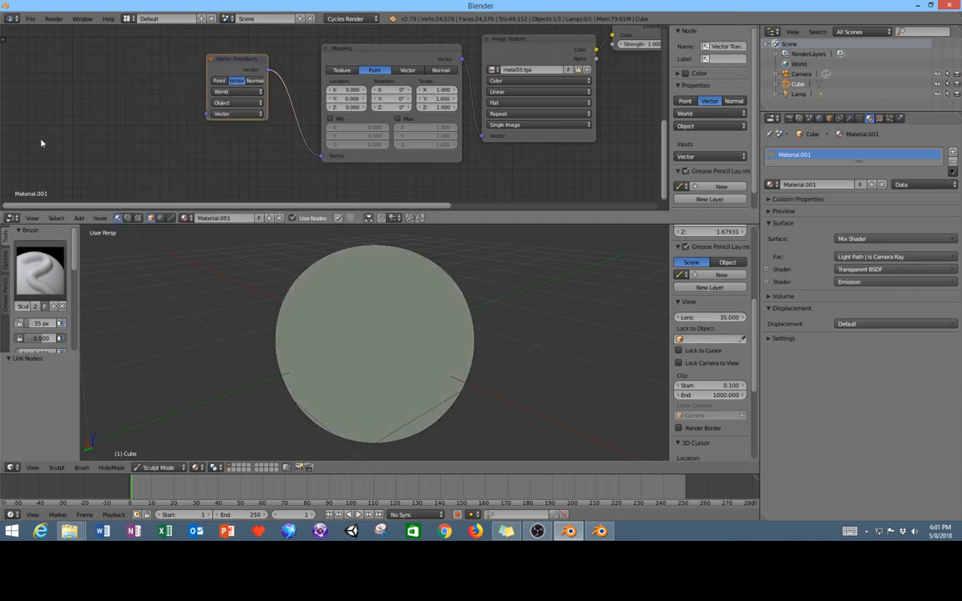
Add a Texture Coordinate node via search 'te', feeding its Normal into Vector Transform.
left_click(100, 218)
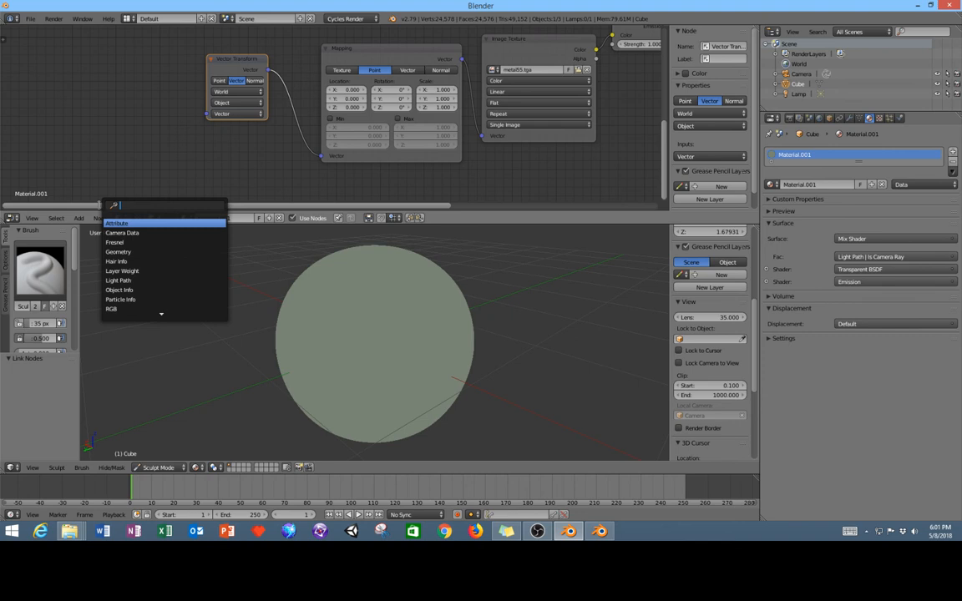
type("tex")
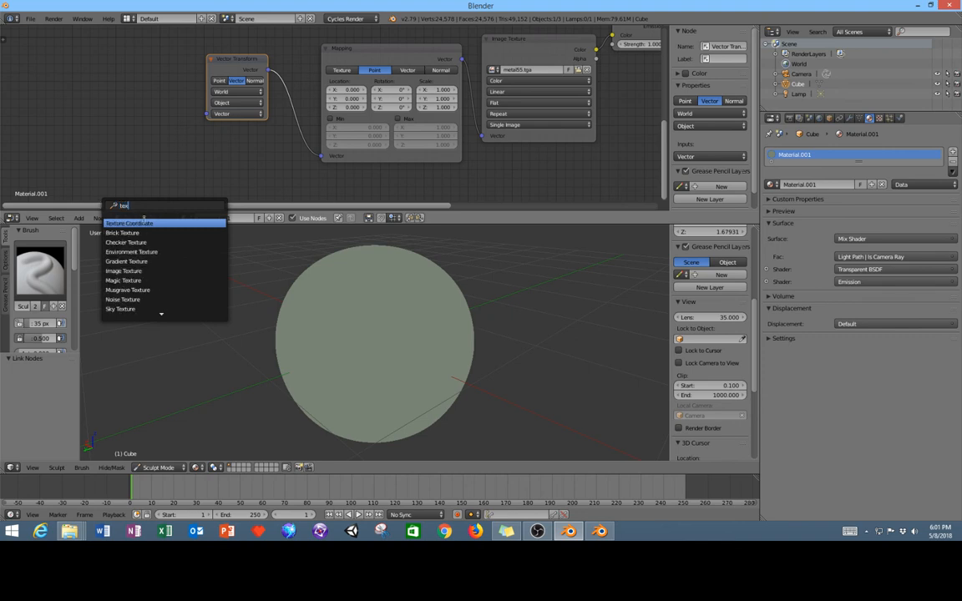
left_click(129, 223)
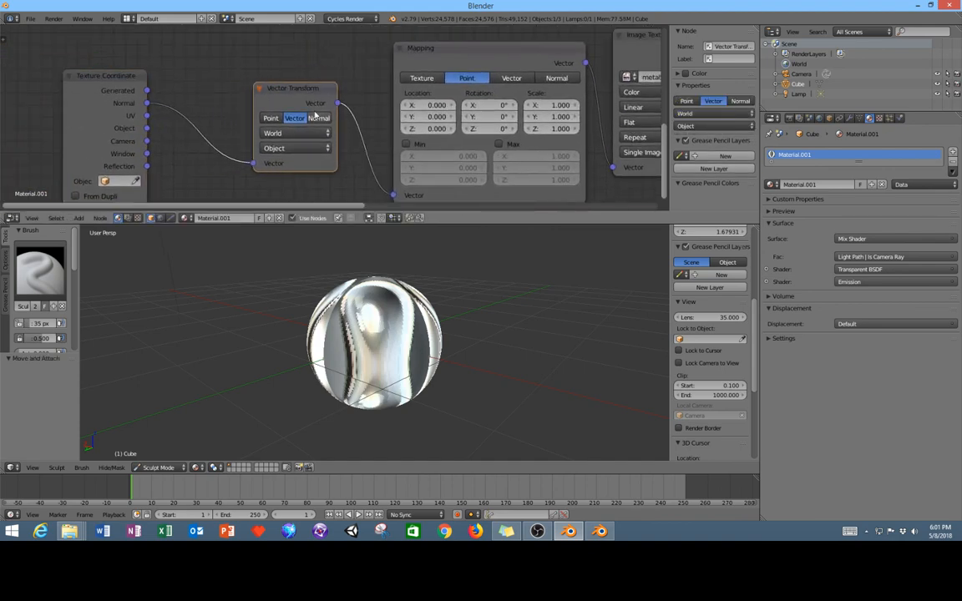
mouse_move(293, 147)
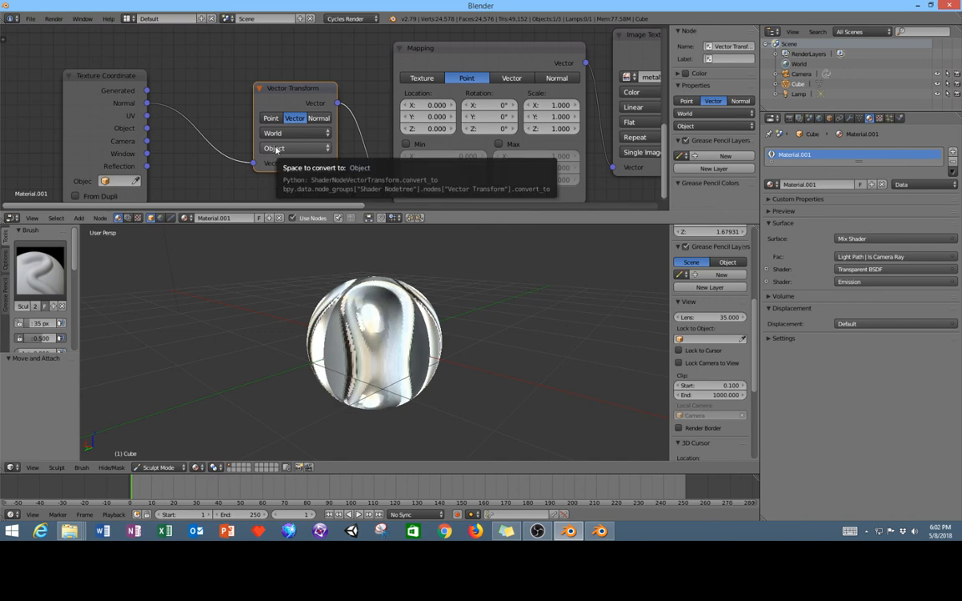
Switch the Vector Transform to convert into Camera space, with Mapping scale 0.4, 0.5, 0.3.
left_click(275, 148)
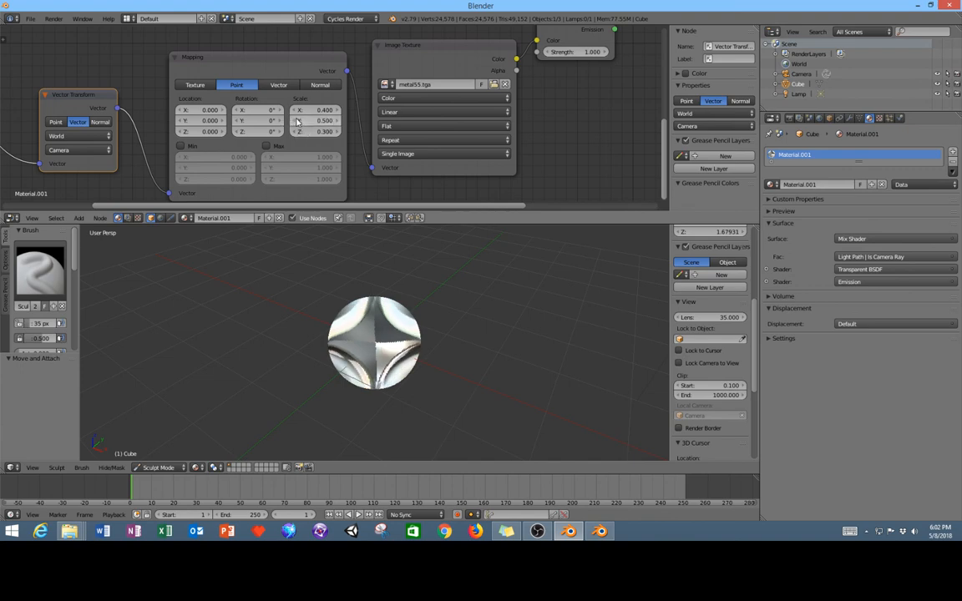
Change a Mapping node Scale value to 1.400 for a four-lobed matcap pattern.
left_click(325, 120)
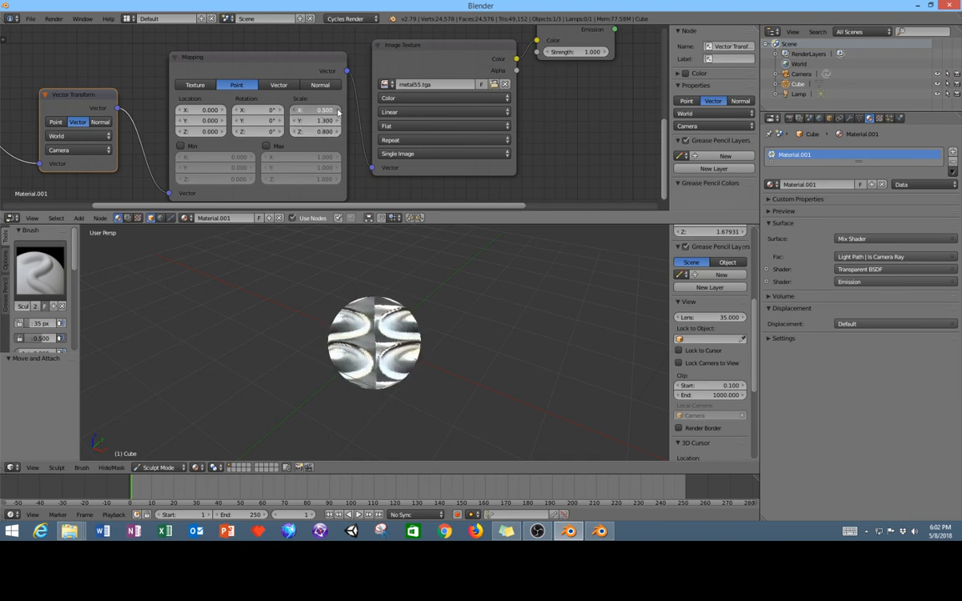
type("1.400")
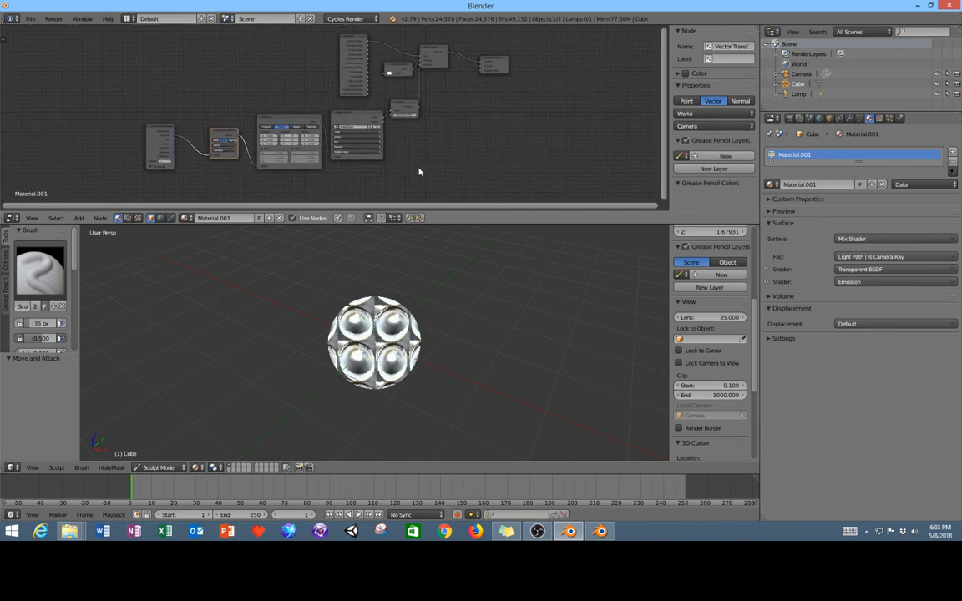
mouse_move(547, 354)
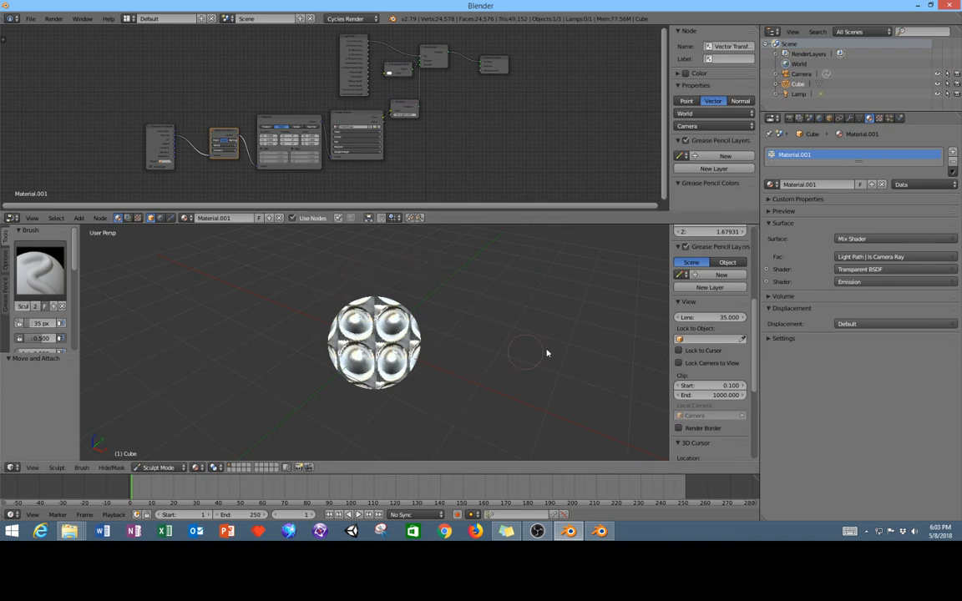